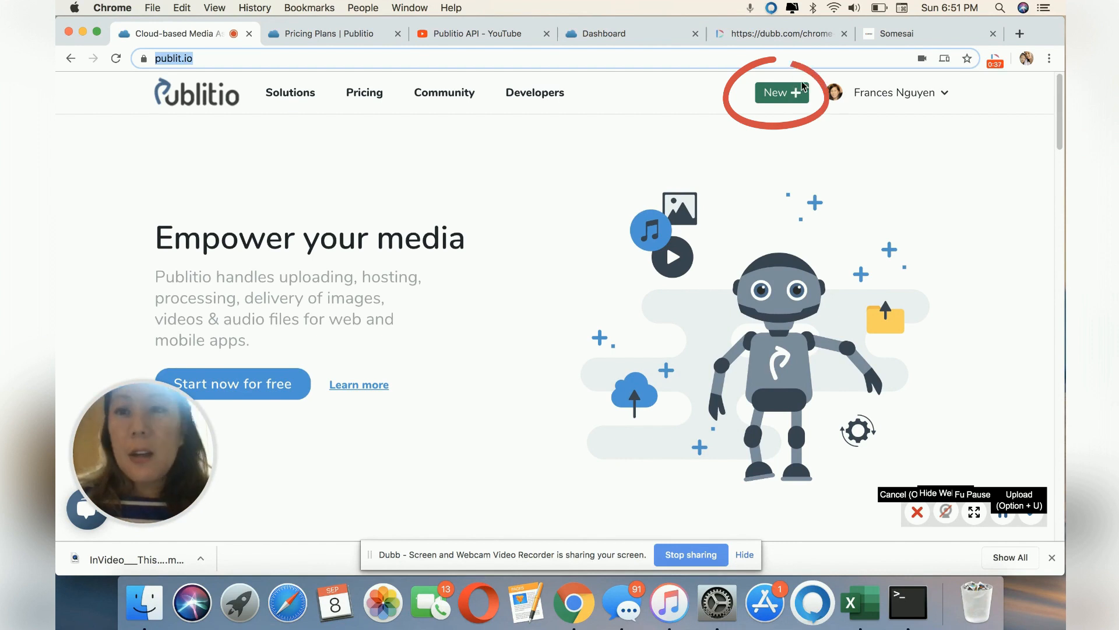
- Review the New menu's create options, then bring up the account menu
click(781, 92)
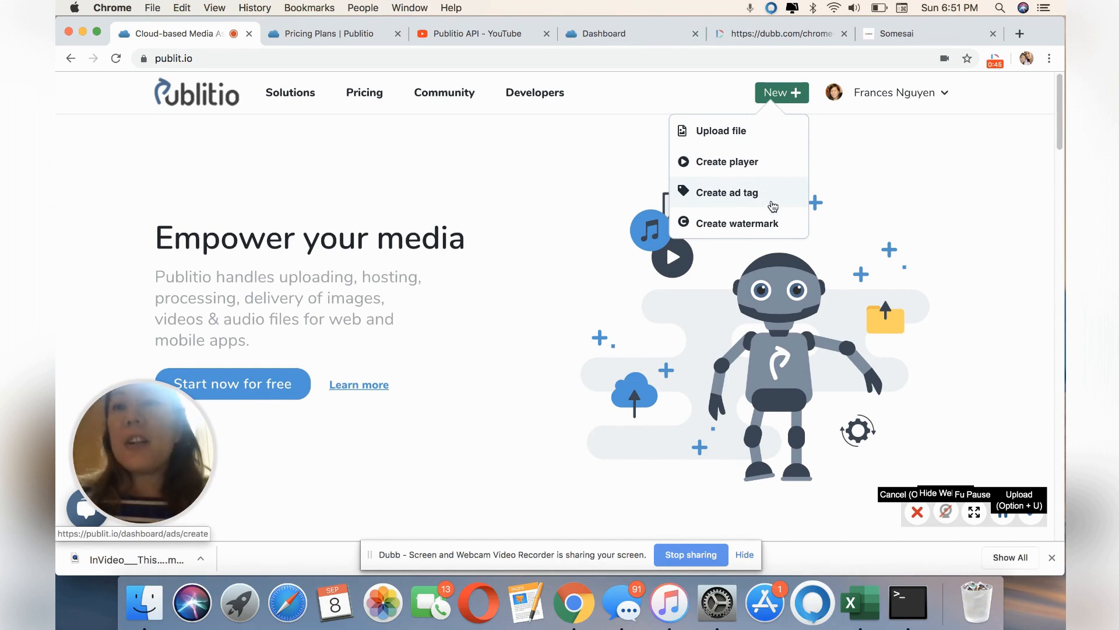
click(895, 92)
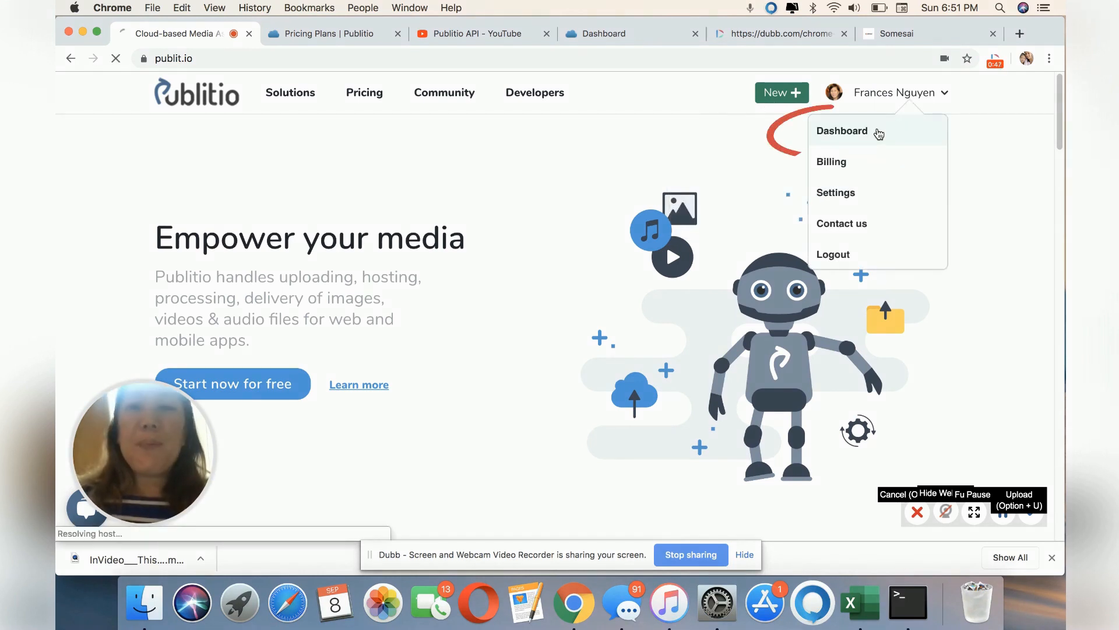
- Go to the Dashboard and scroll to storage, bandwidth usage and the Download SDK's section
click(842, 131)
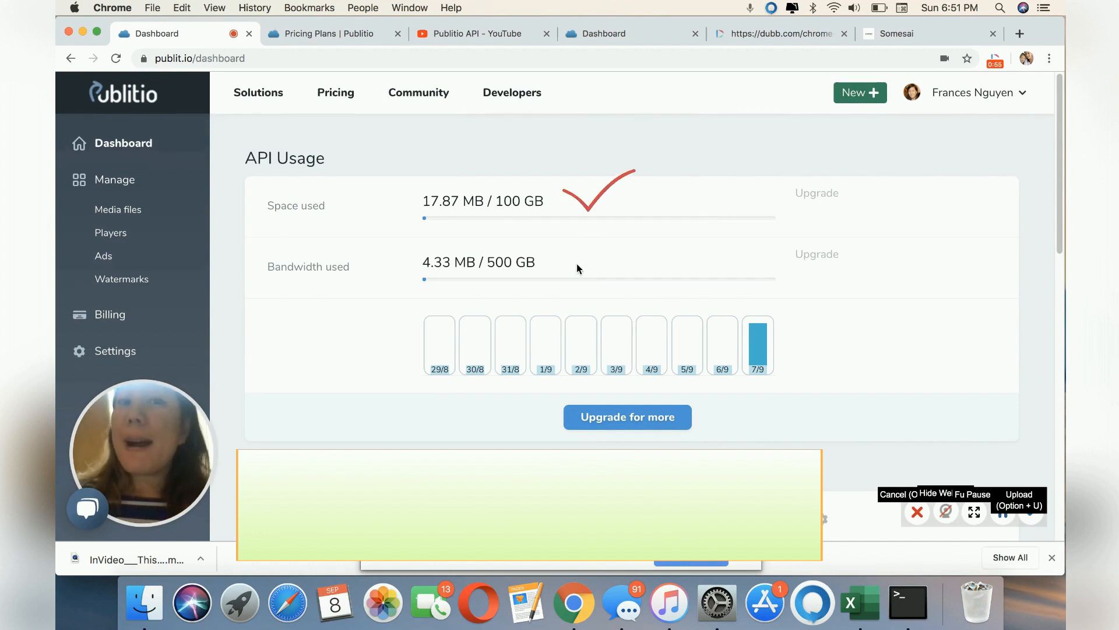
scroll(down, 3)
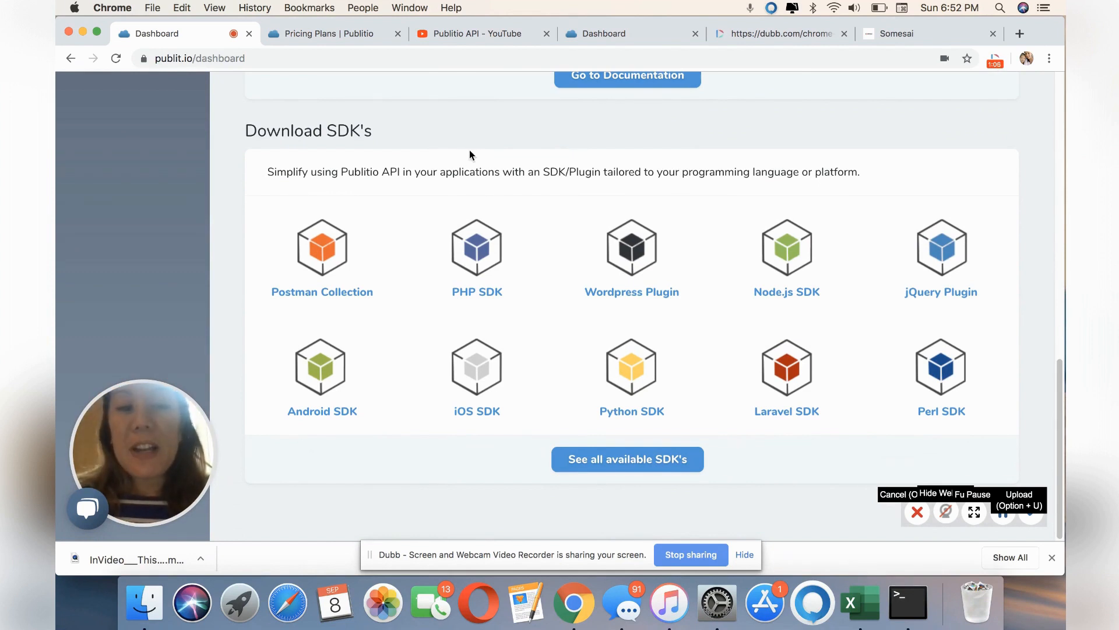
mouse_move(629, 253)
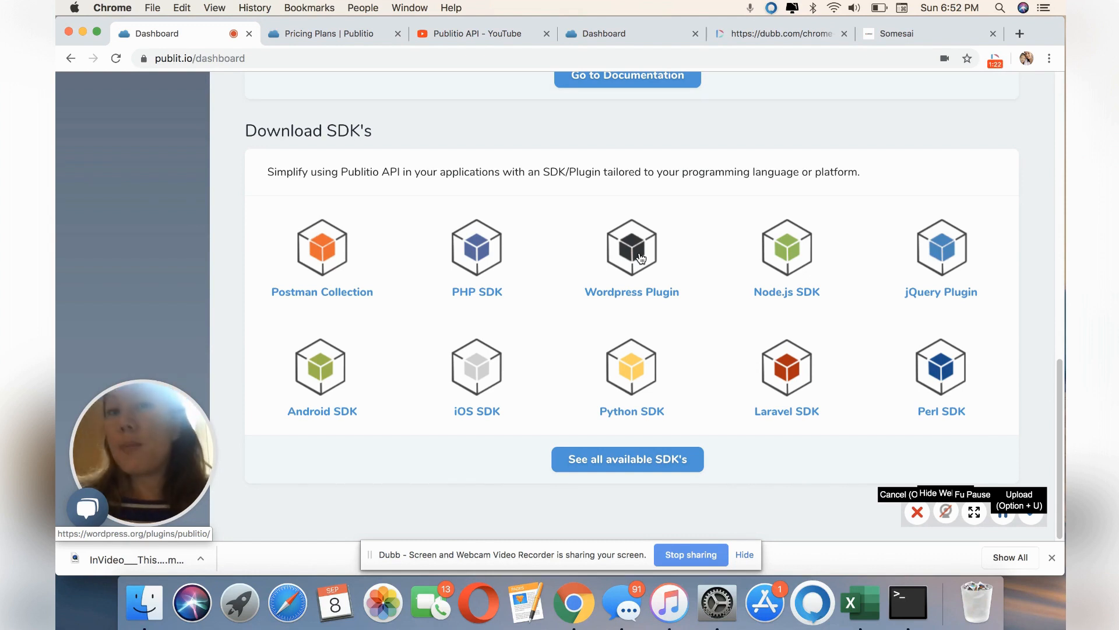
- Upload somesai512.png to Media files with public privacy switched off
click(119, 209)
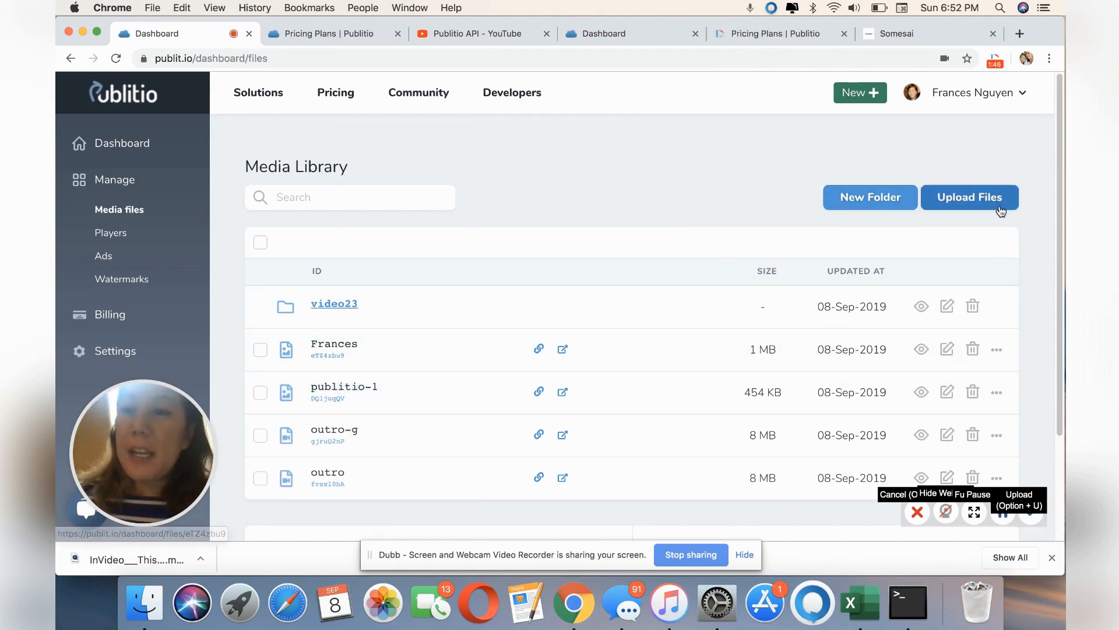
click(969, 197)
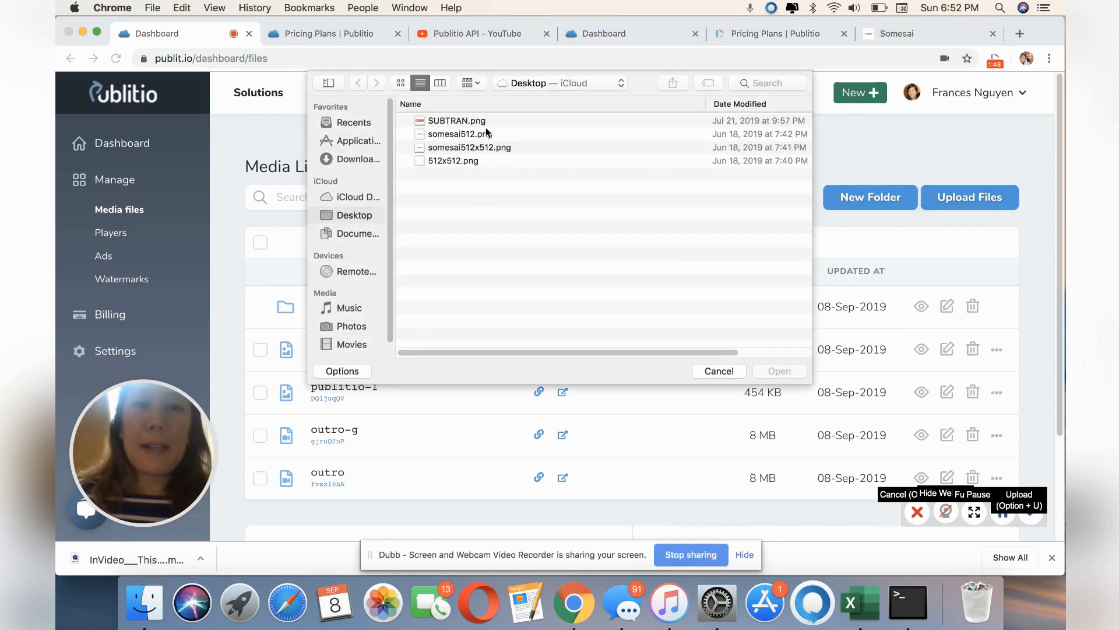
click(460, 133)
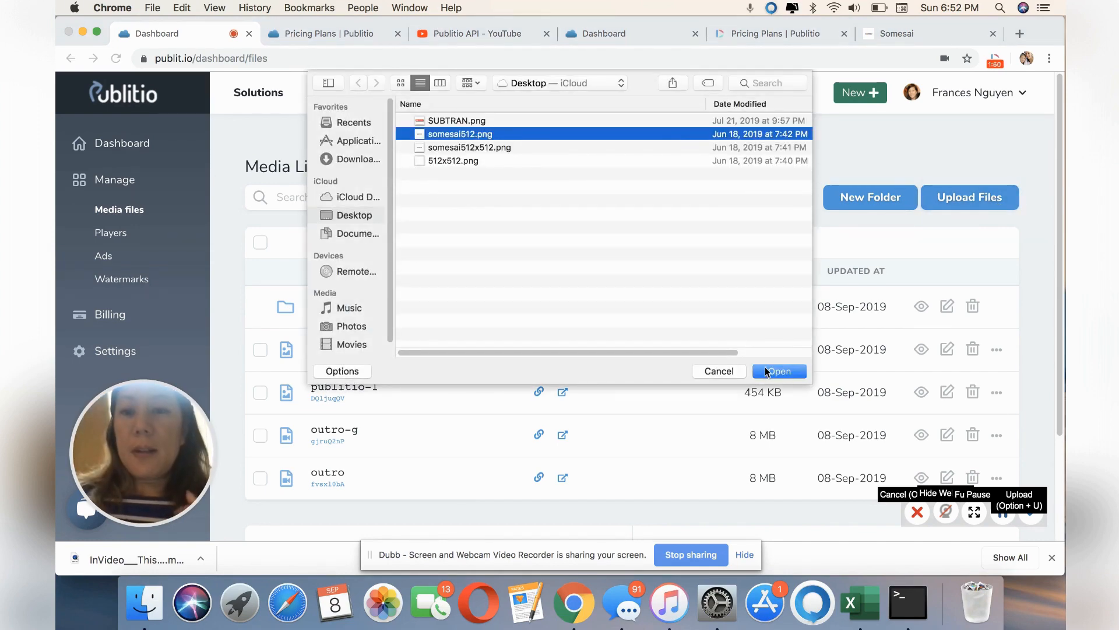
click(779, 371)
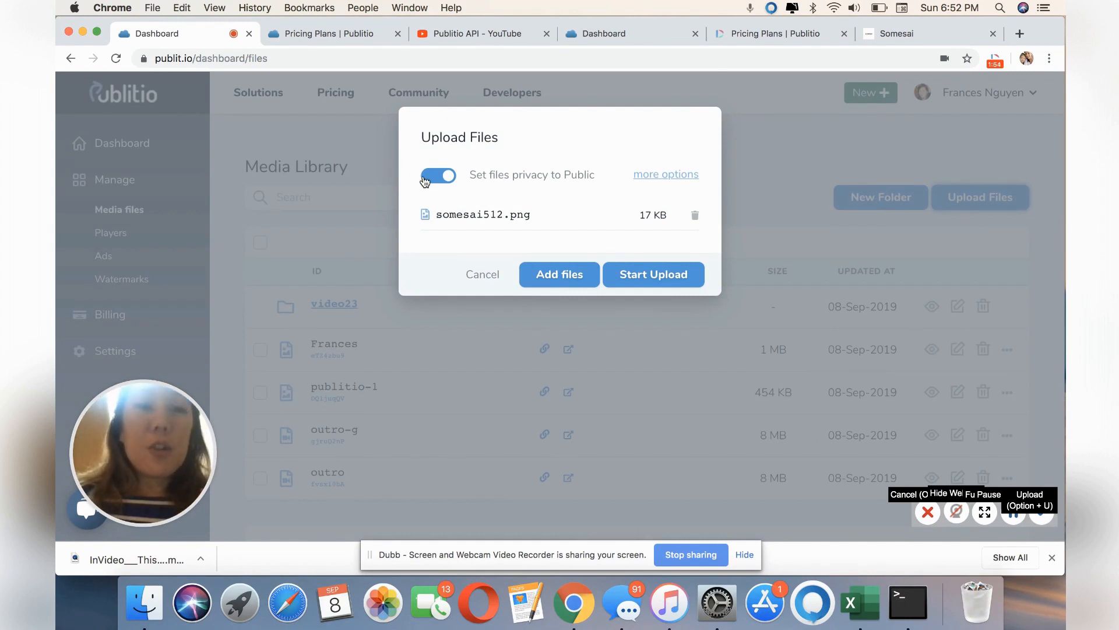
click(439, 175)
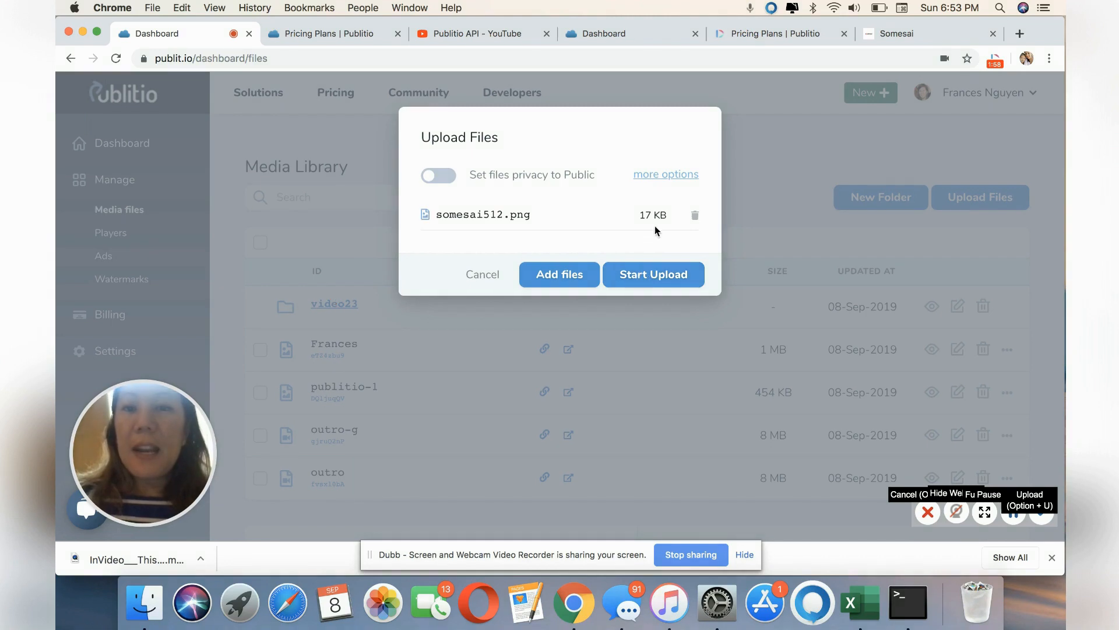
click(653, 274)
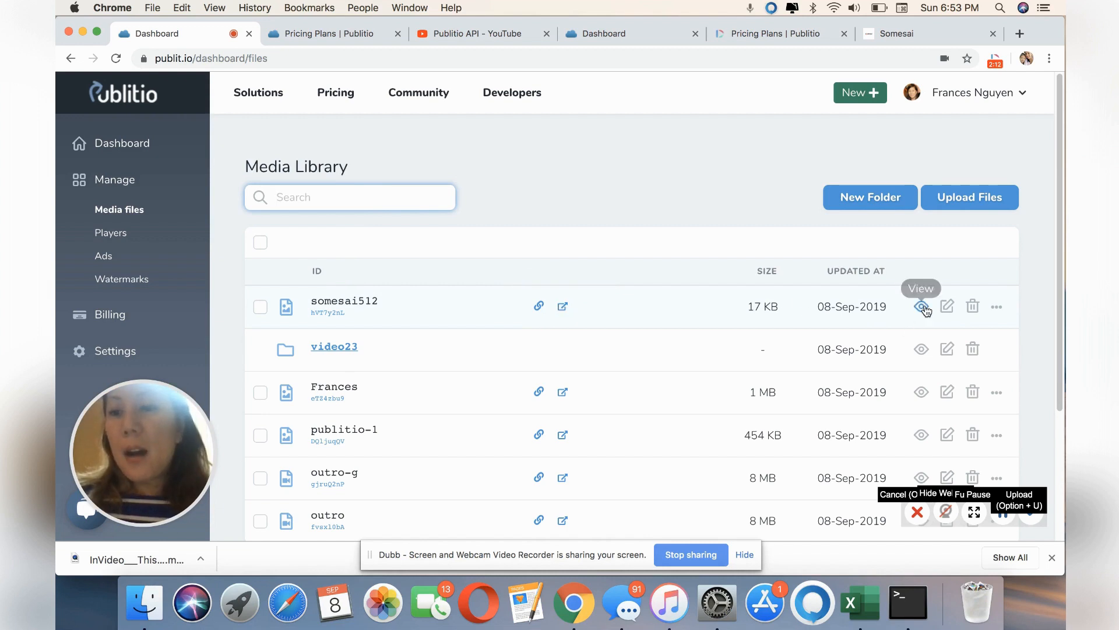
mouse_move(947, 307)
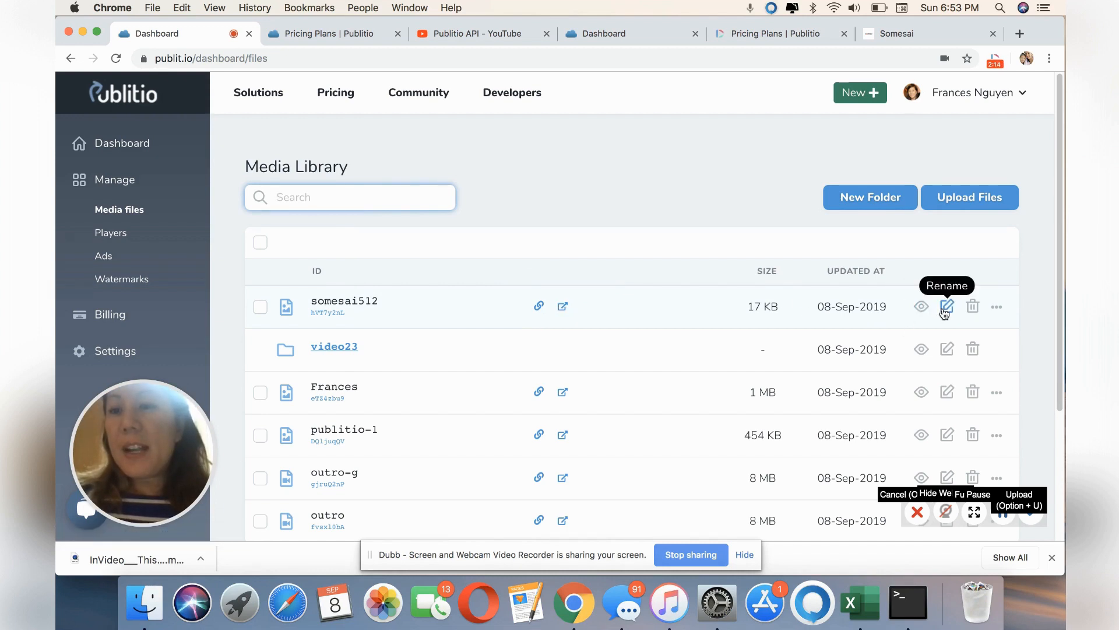
- Copy somesai512's public link, view the Frances image in its own tab, then go to the Publitio API YouTube channel
click(997, 306)
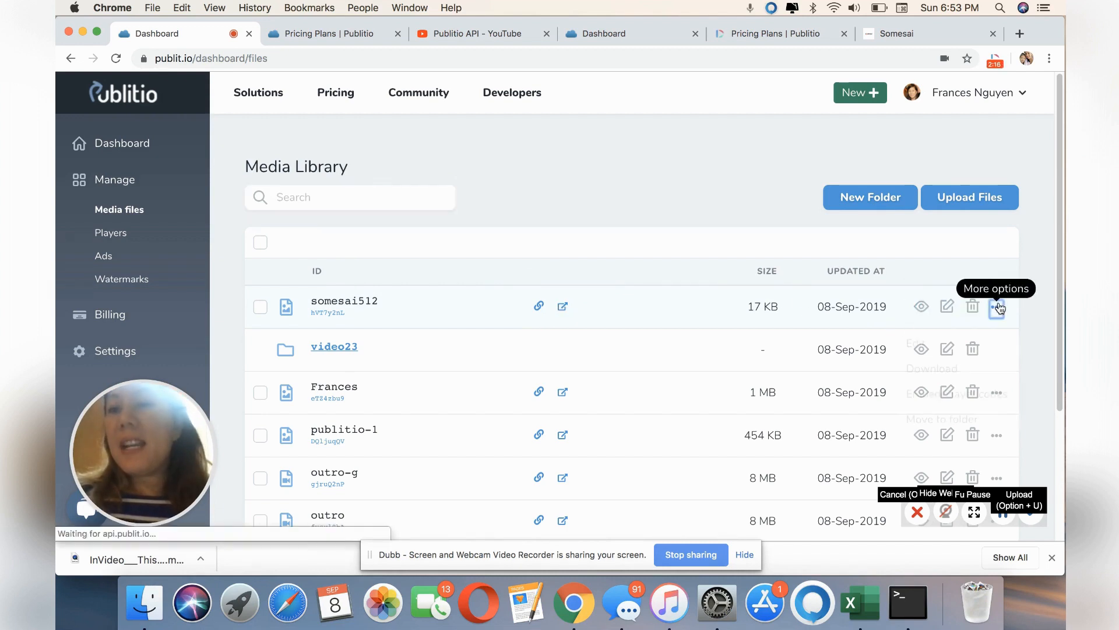
click(997, 306)
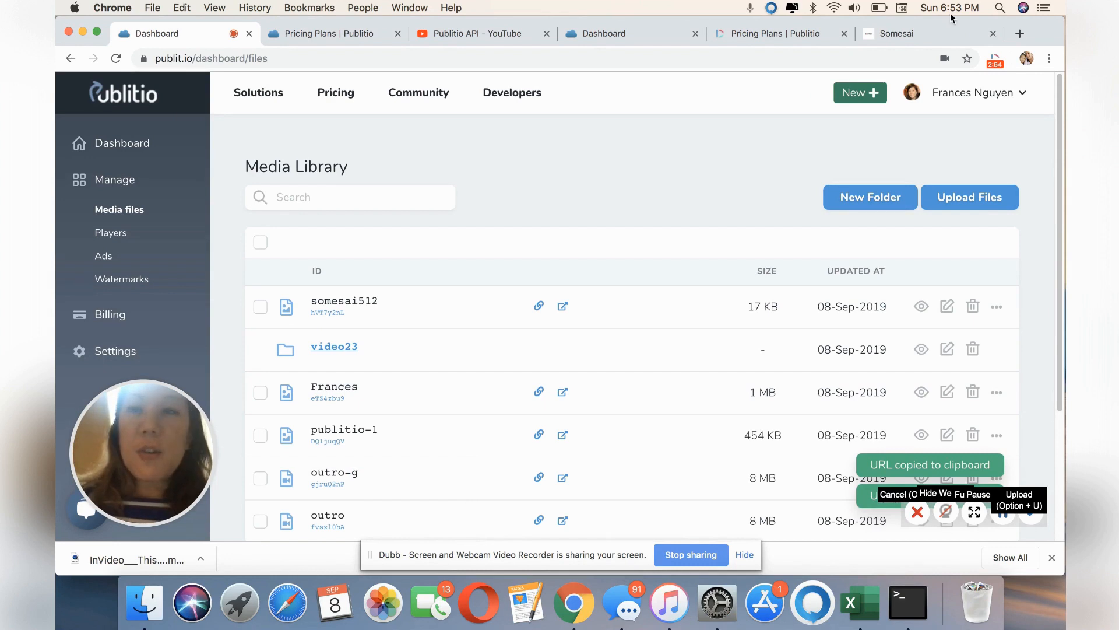
click(1019, 34)
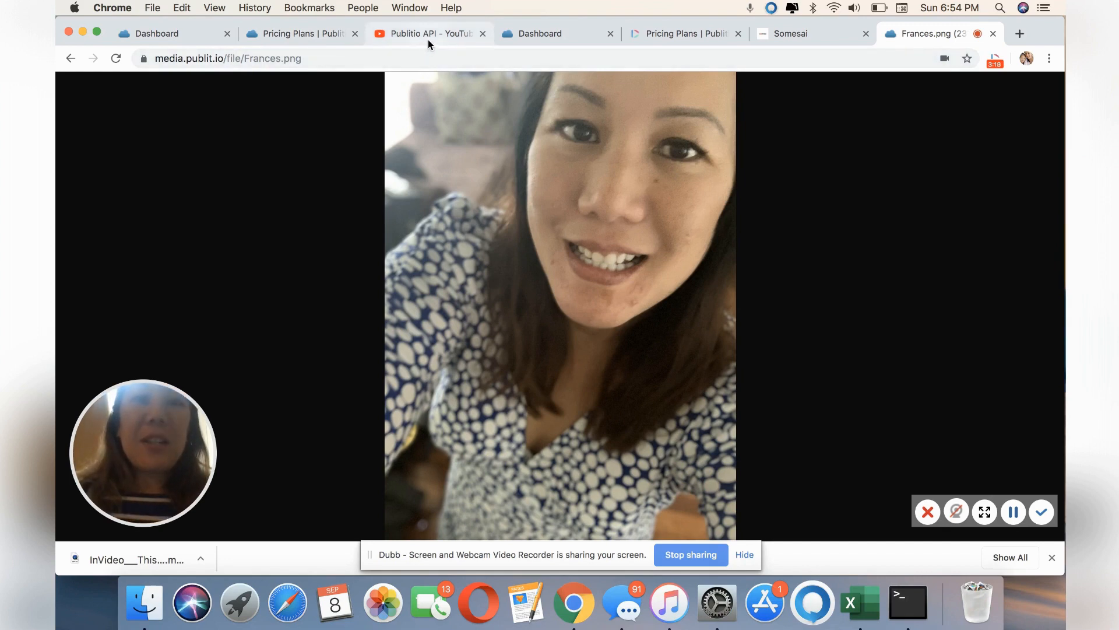
mouse_move(425, 34)
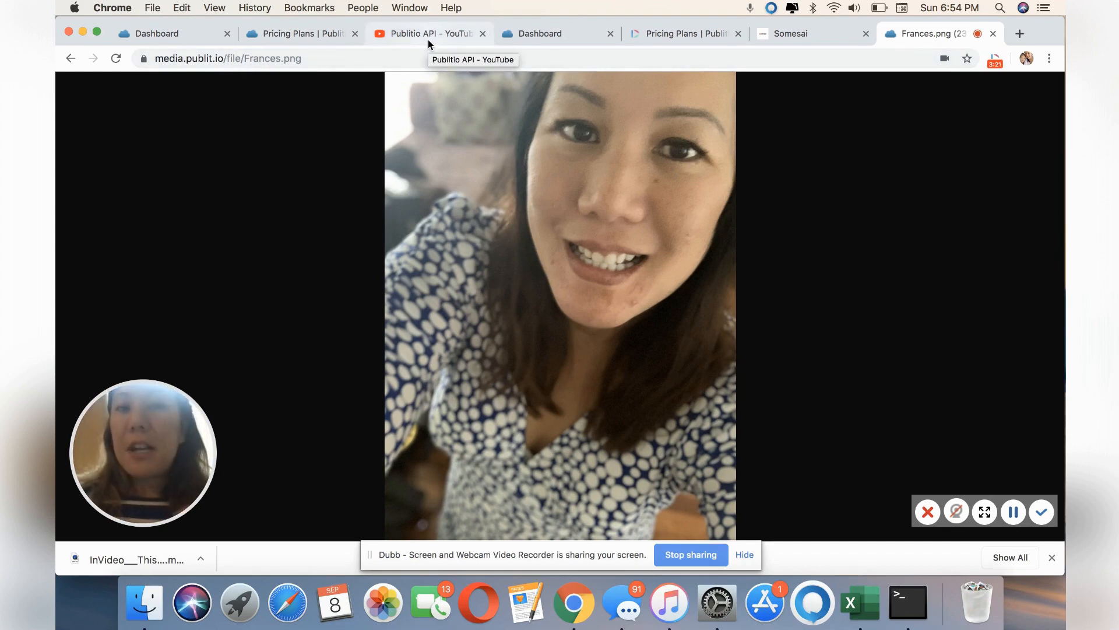
click(425, 34)
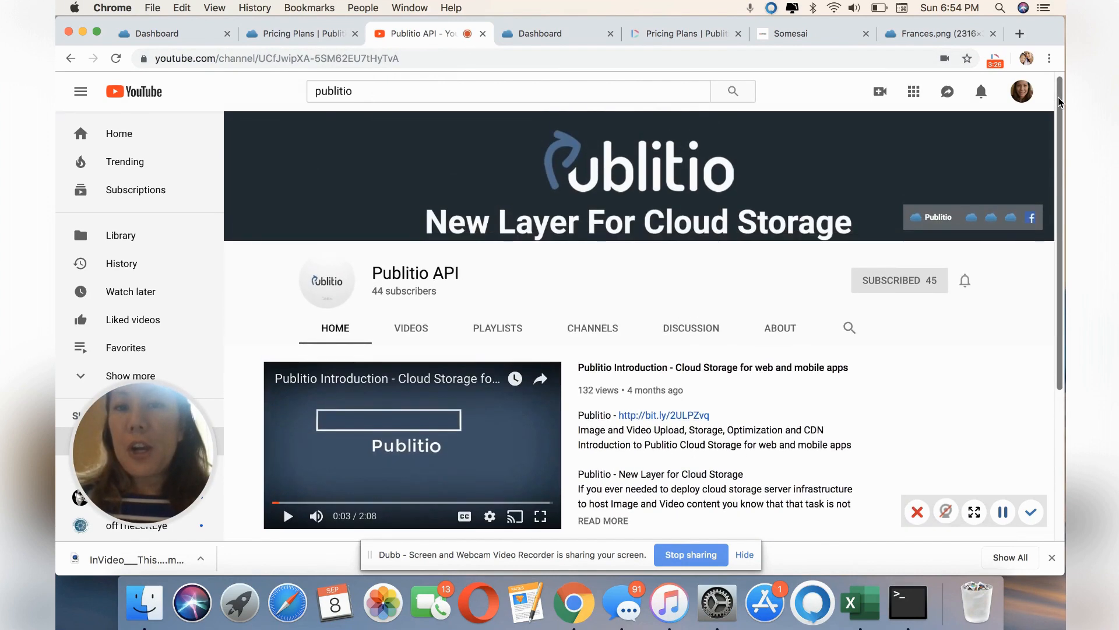
- Browse the channel's tutorial uploads and return to the Publitio media library
scroll(down, 3)
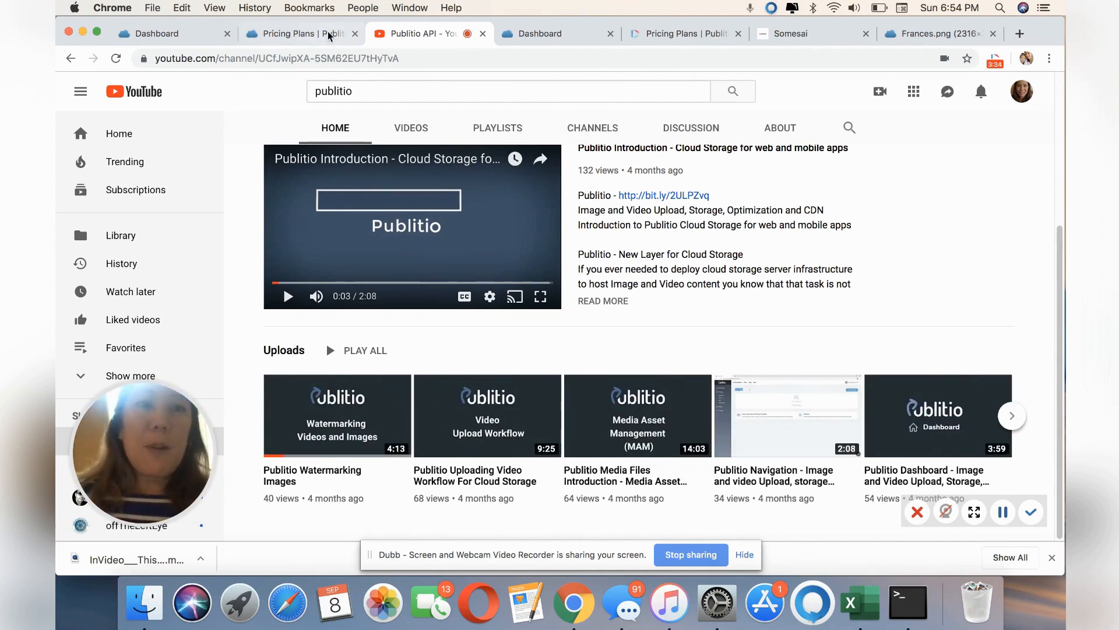
click(157, 34)
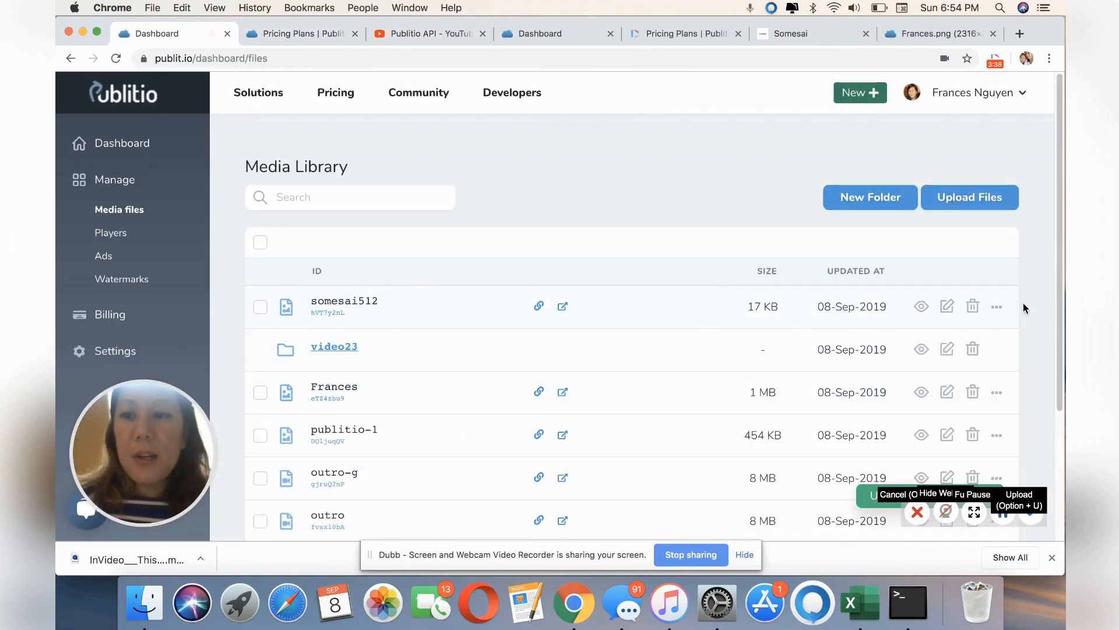
- Edit somesai512 with description 'photo of myself' and tag 'somesai'
click(996, 307)
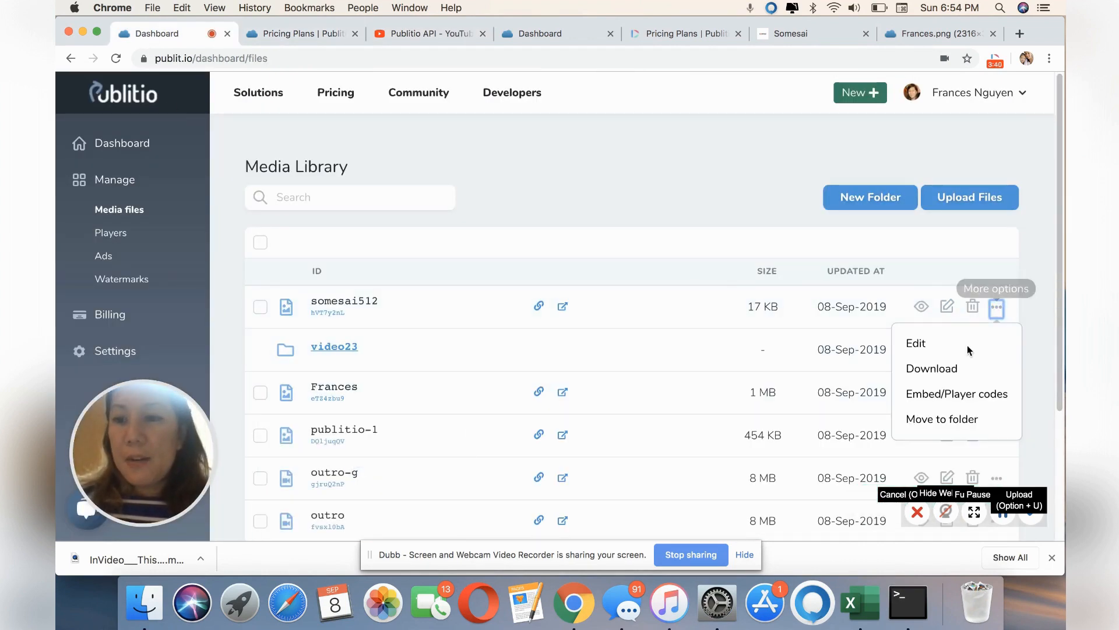
click(916, 342)
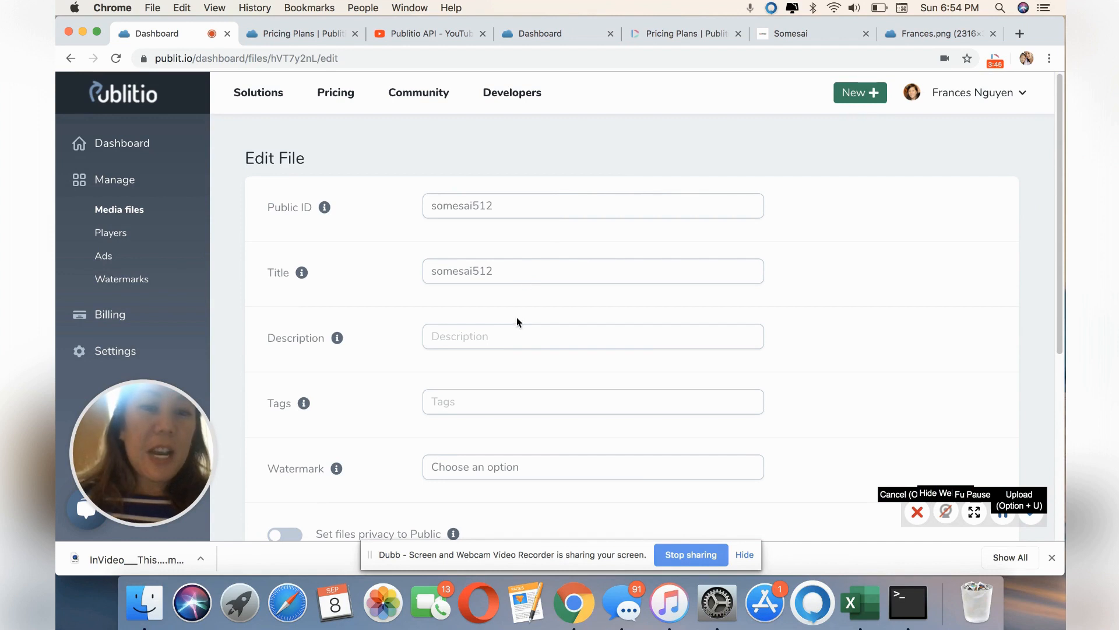
text(photo of m)
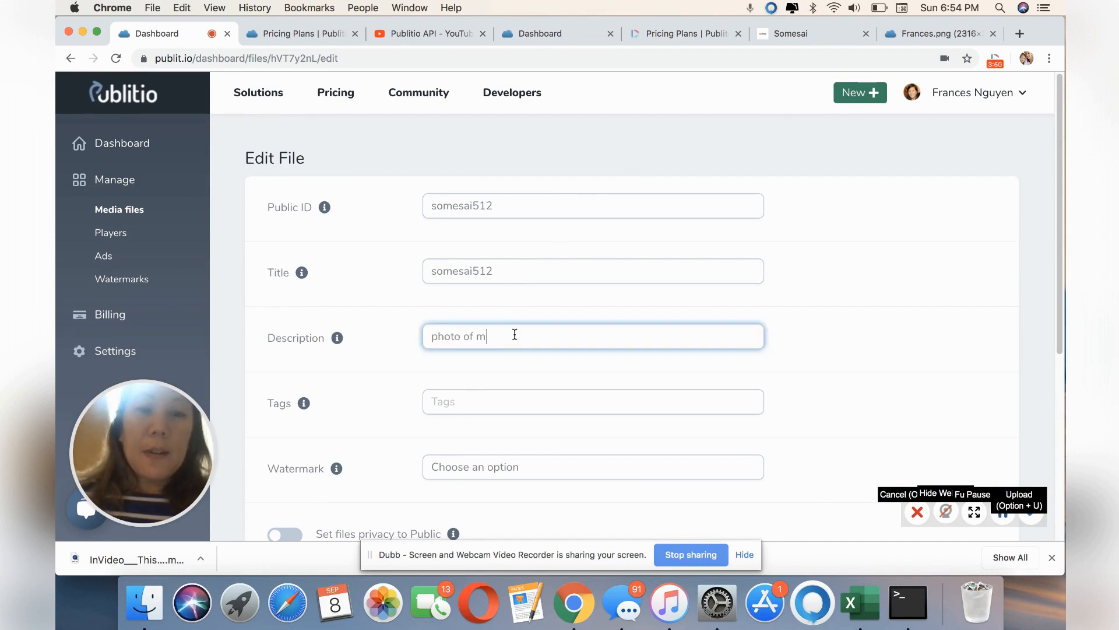
text(s)
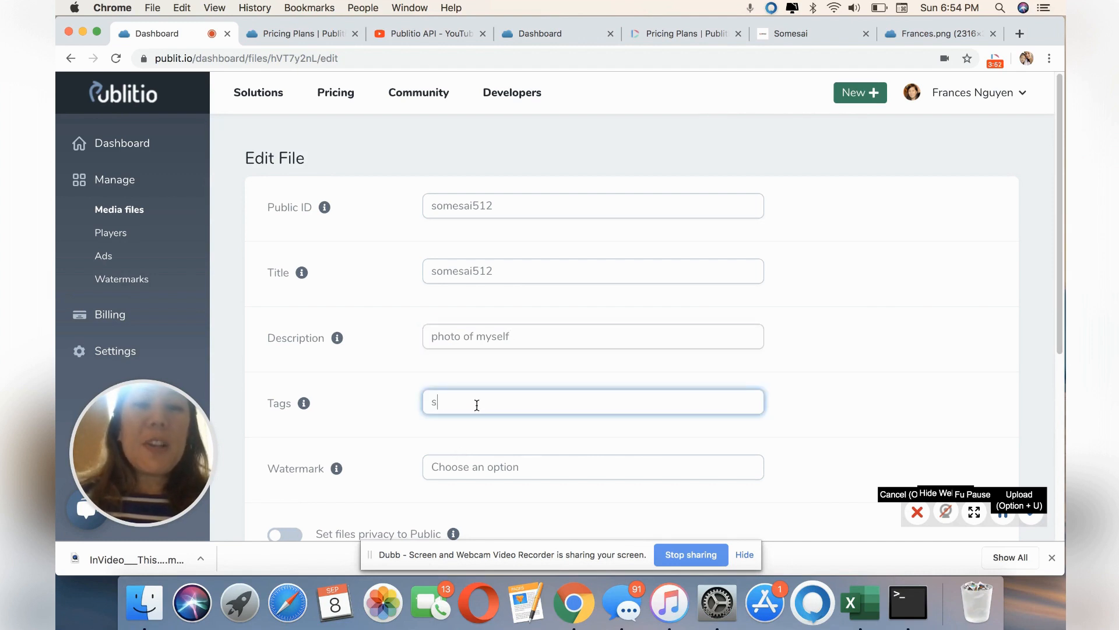
text(omesai)
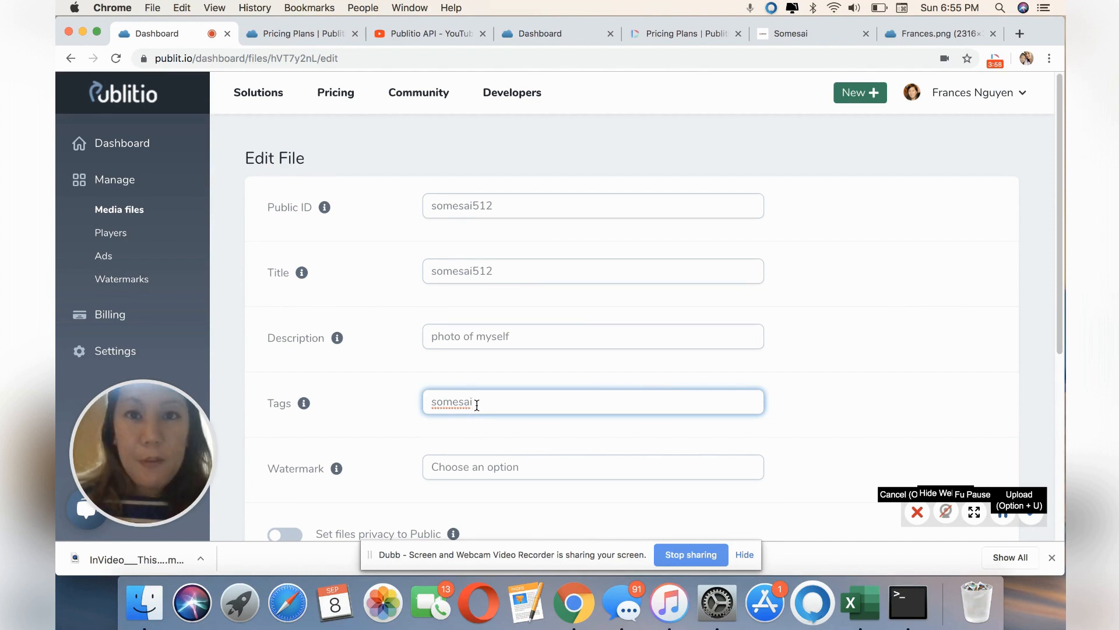
- Scroll through the edit form and check the available Watermark choices
scroll(down, 3)
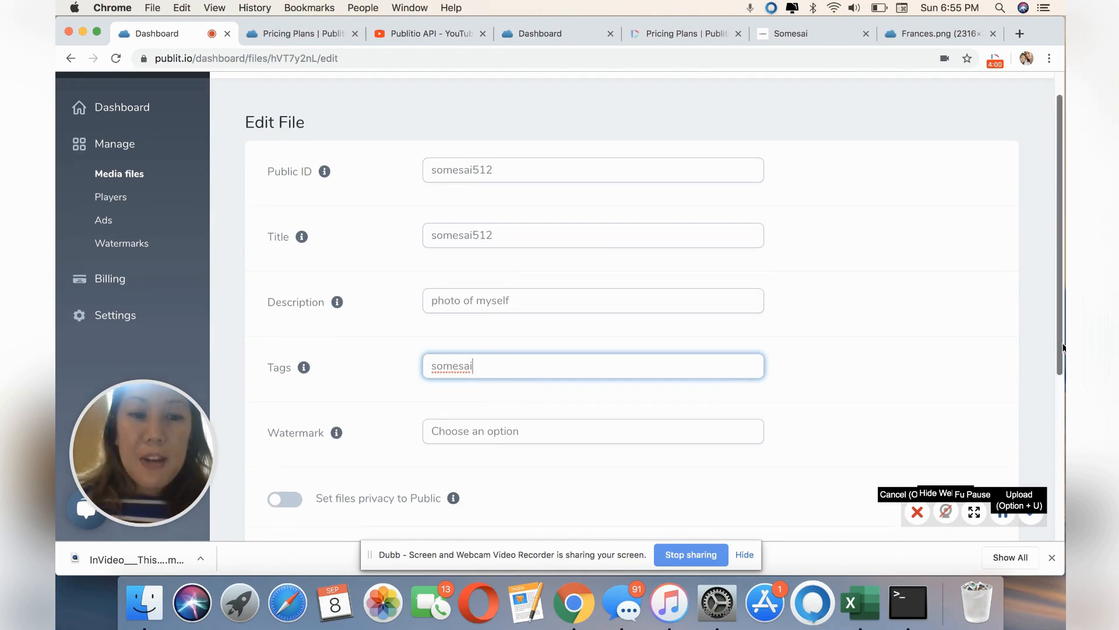
scroll(down, 3)
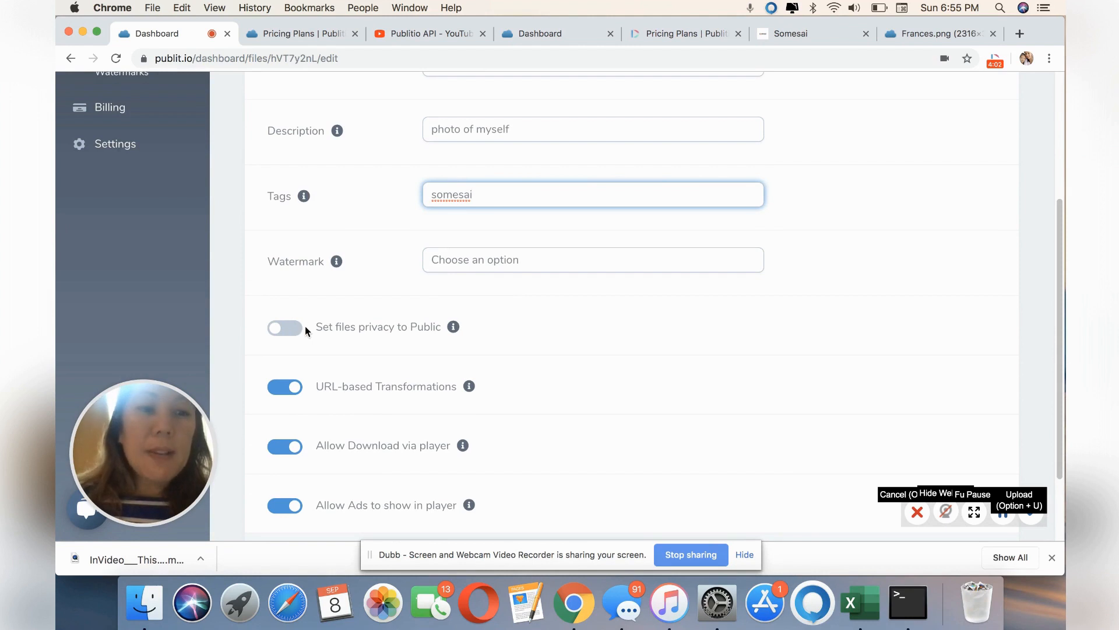
mouse_move(348, 401)
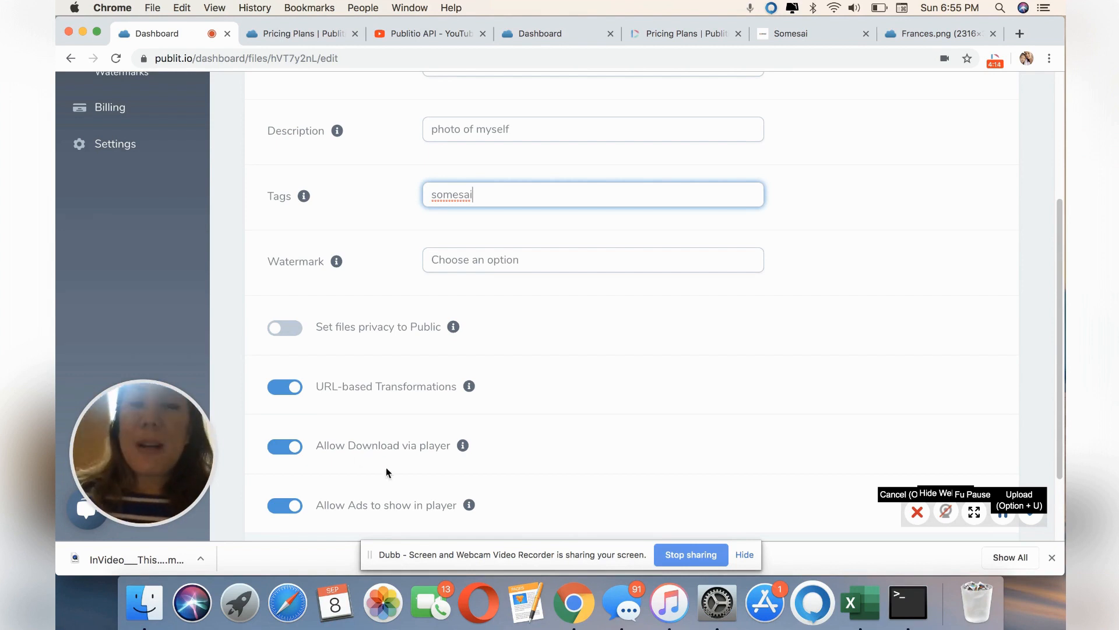
scroll(down, 3)
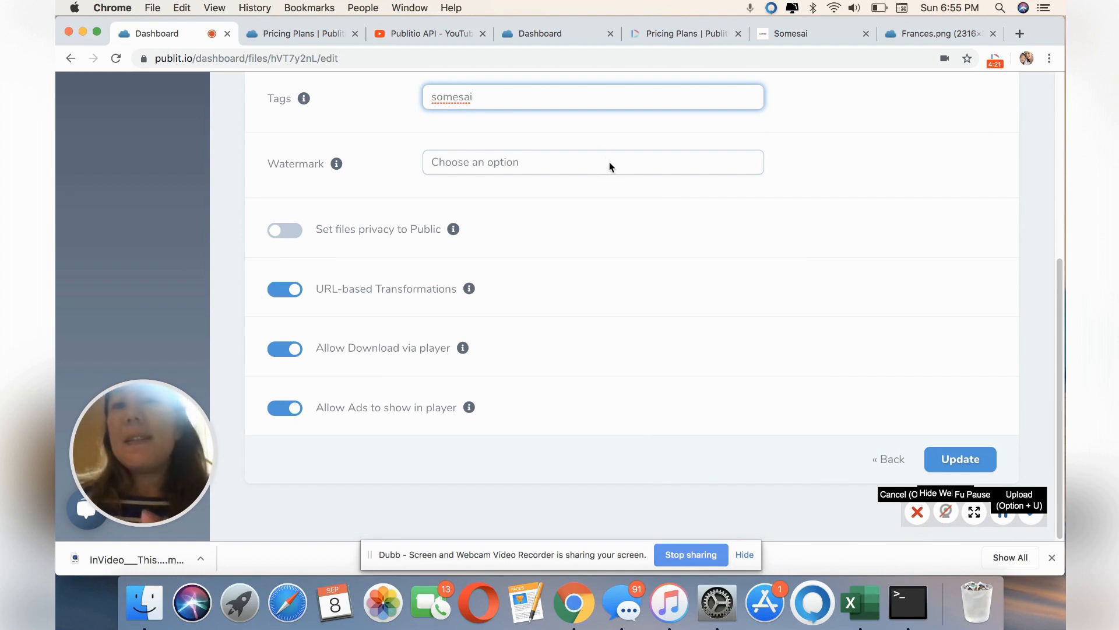
click(593, 162)
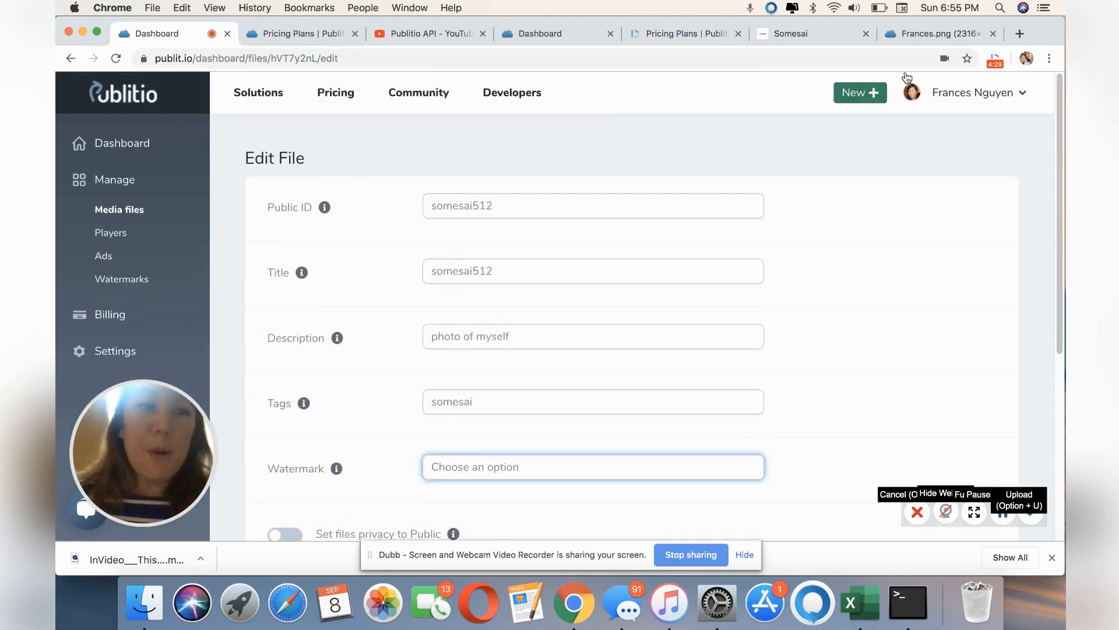
mouse_move(122, 279)
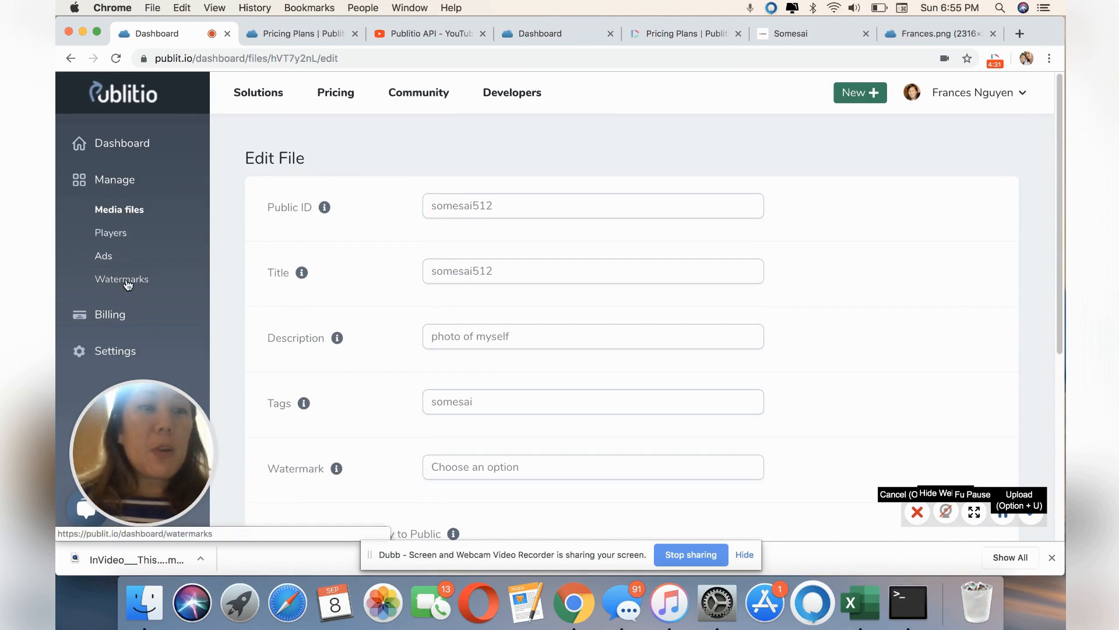
- Start a new watermark from somesai512.png positioned on the left
click(121, 279)
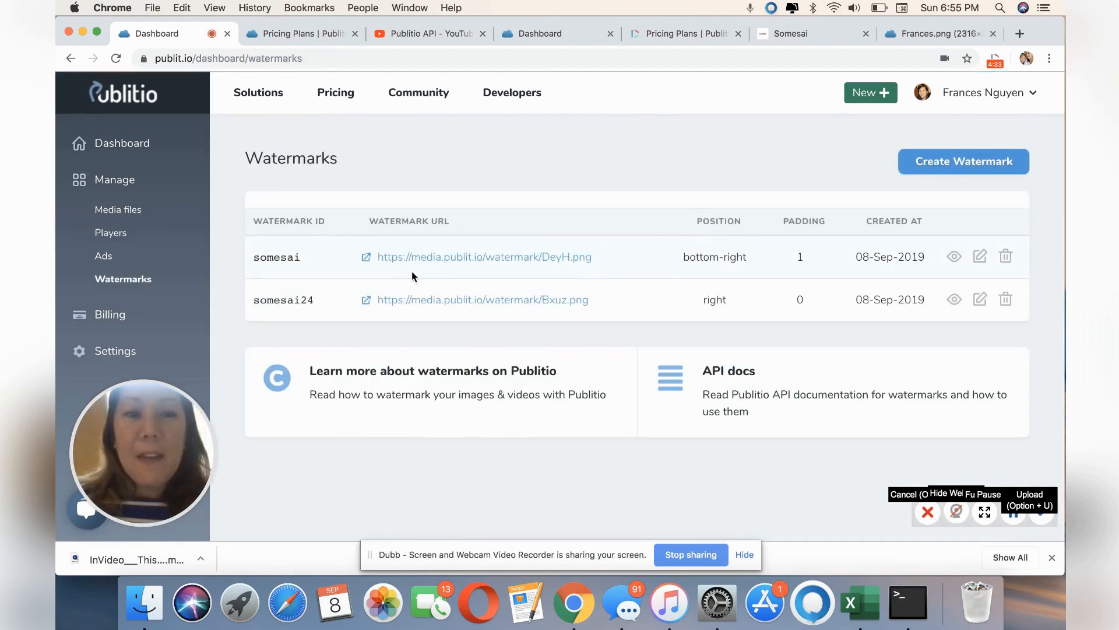
click(962, 161)
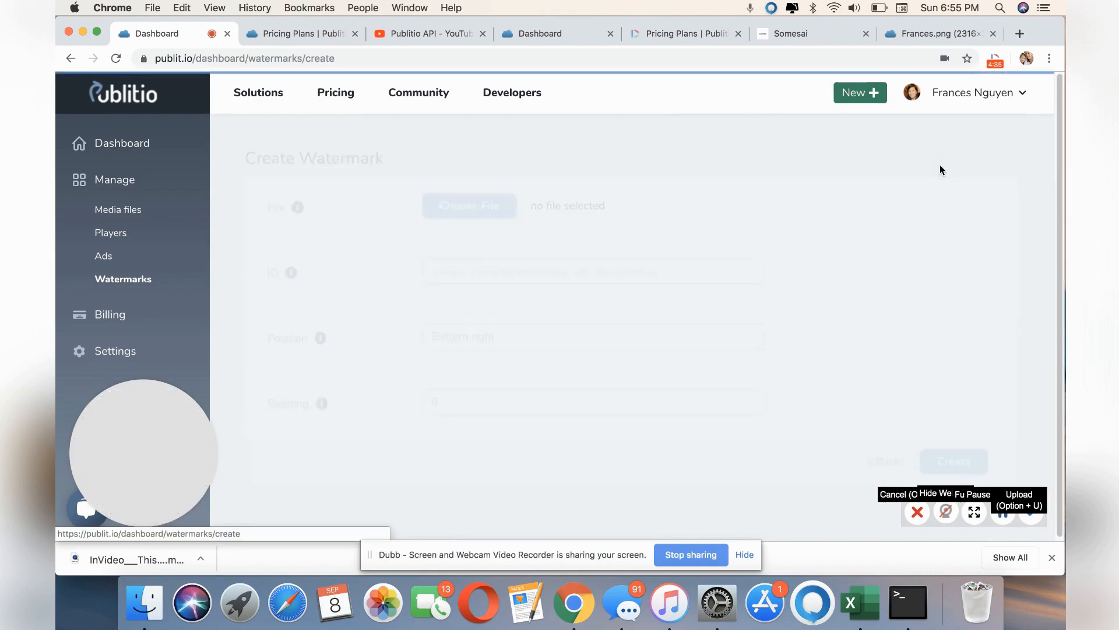
click(469, 205)
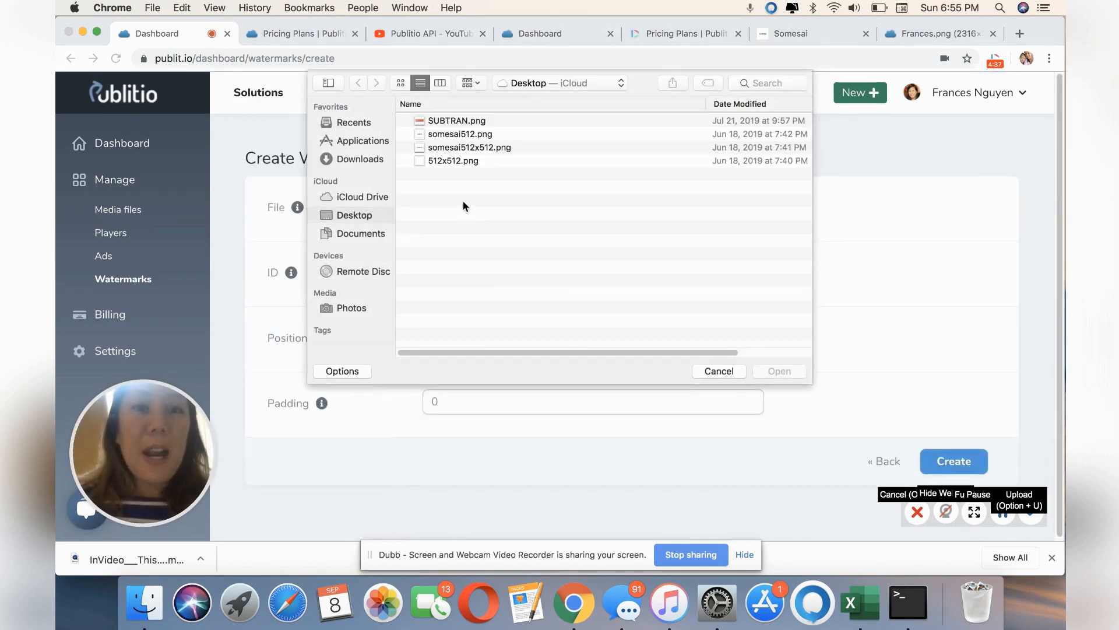
click(461, 133)
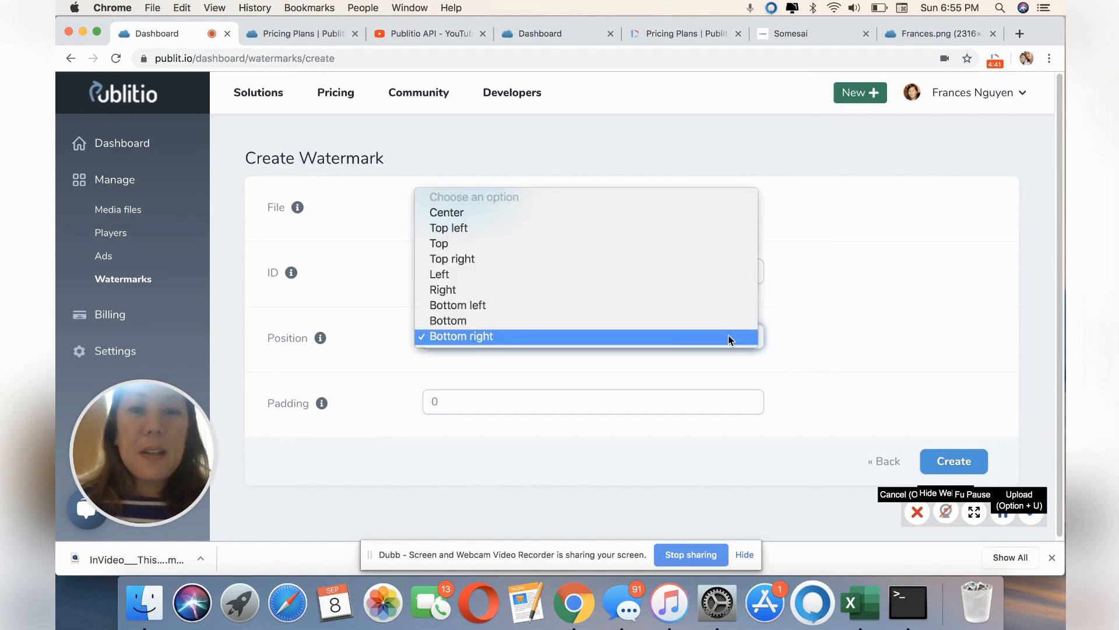
click(439, 273)
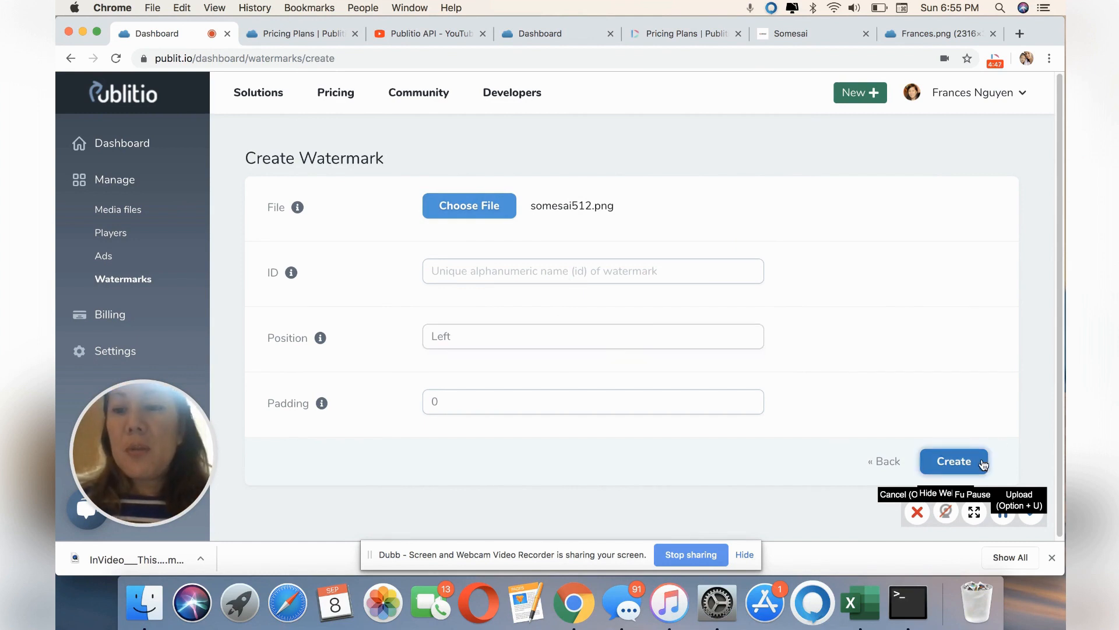
- Give the watermark ID 24 and create it
click(953, 461)
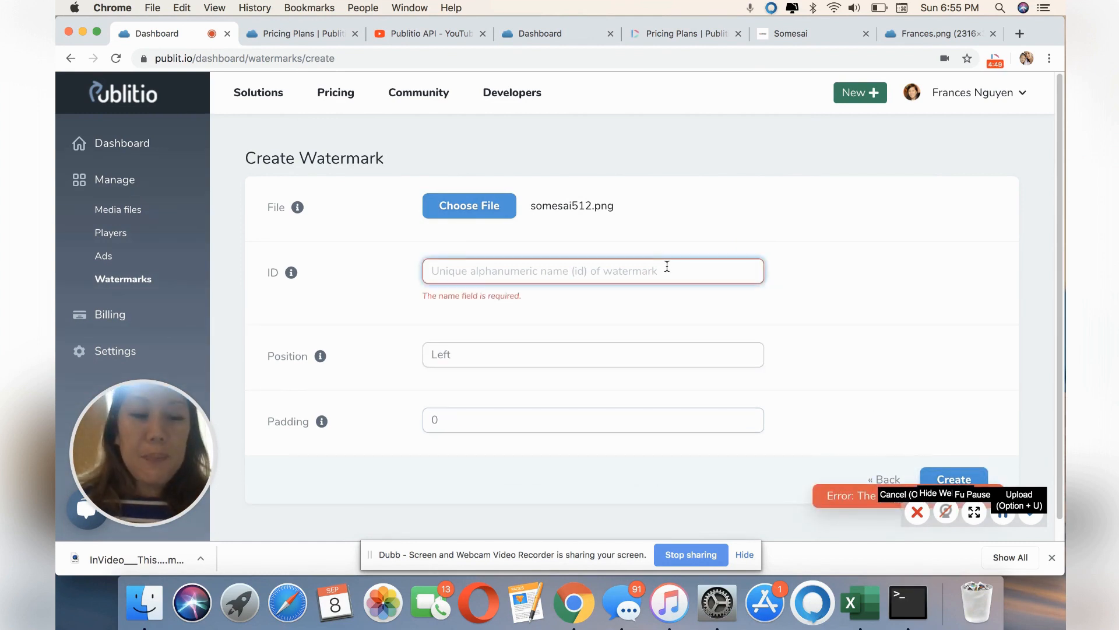
text(24)
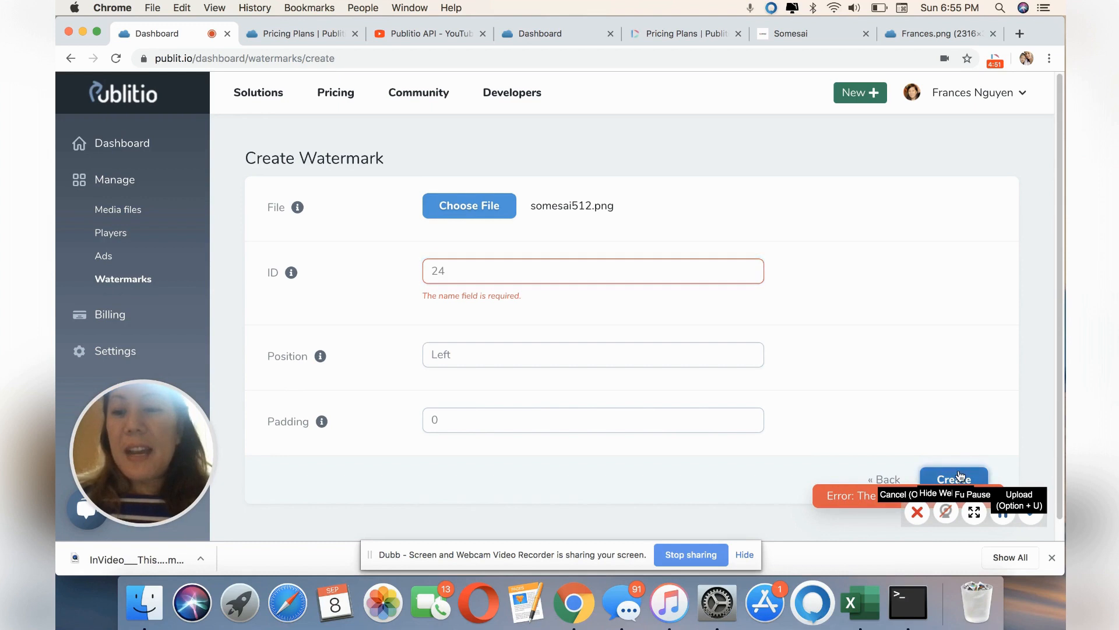
click(955, 479)
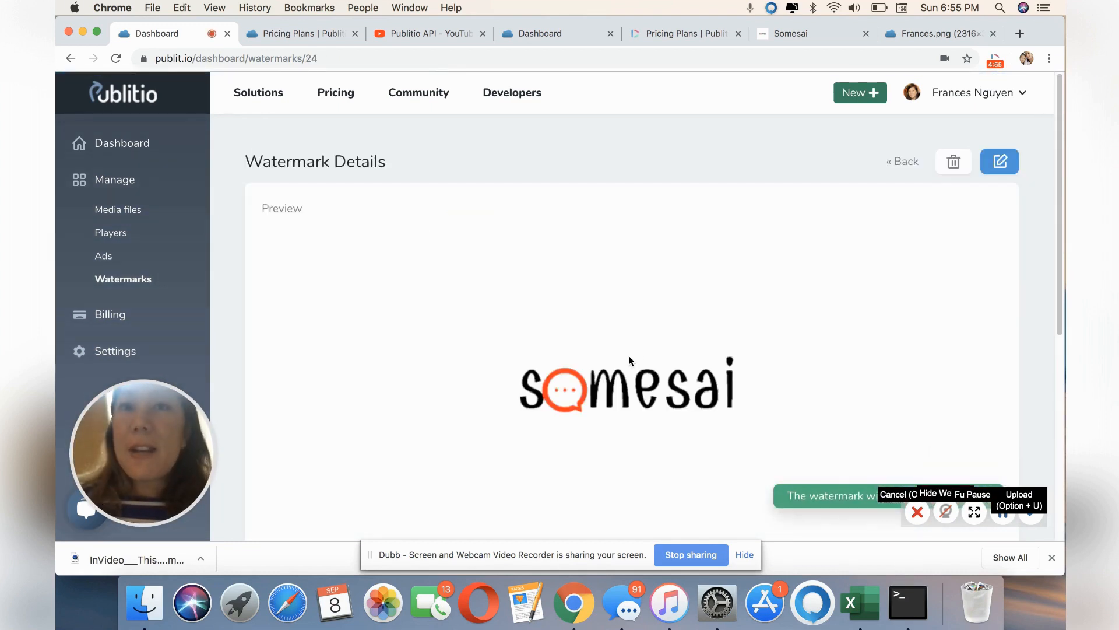
mouse_move(894, 419)
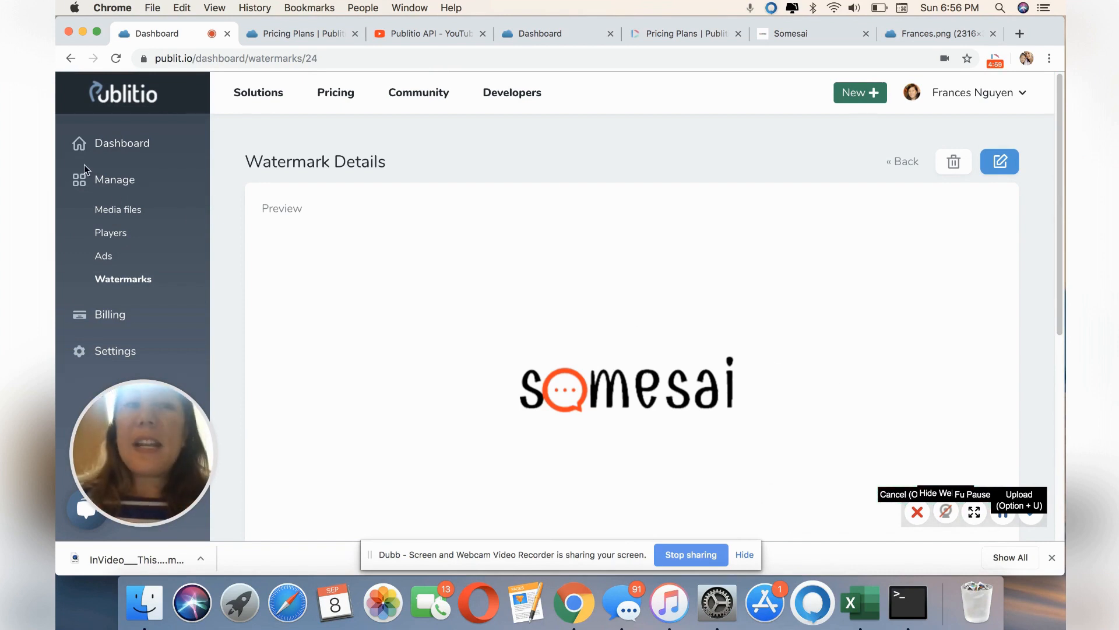
mouse_move(111, 233)
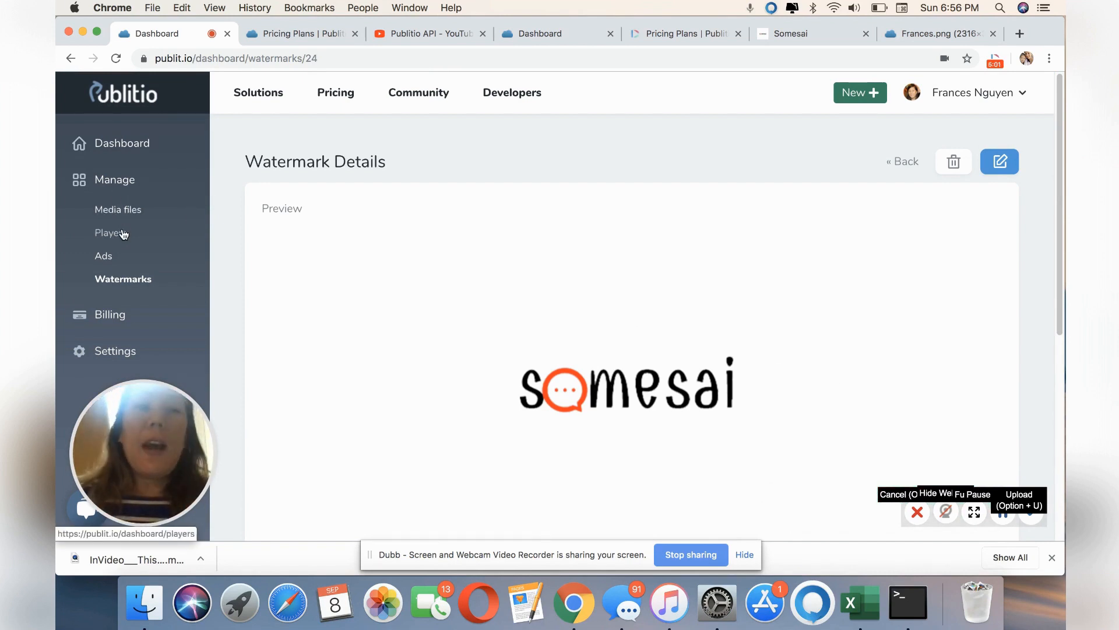
- In Create Player, set skin to Blue and auto play to Mouseover, then look over the remaining fields
click(110, 233)
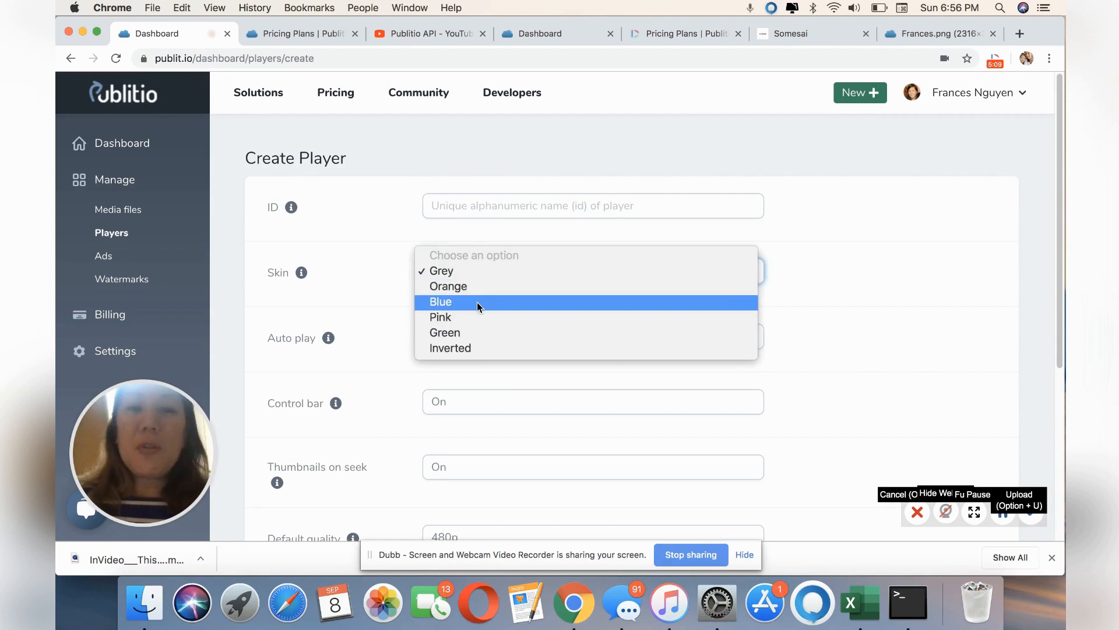
click(440, 301)
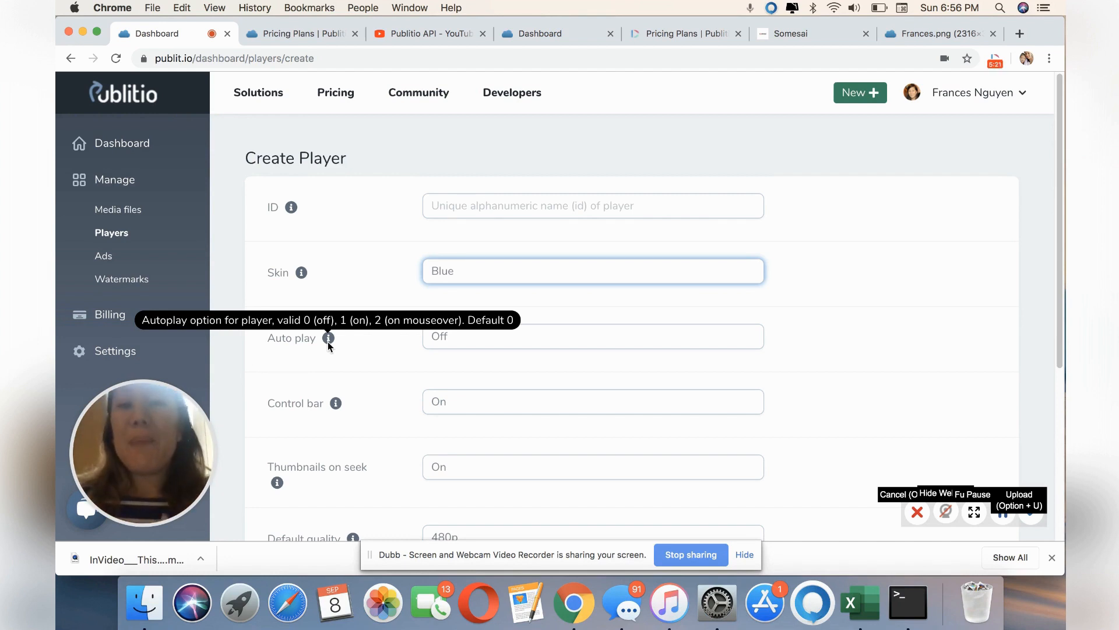
mouse_move(357, 349)
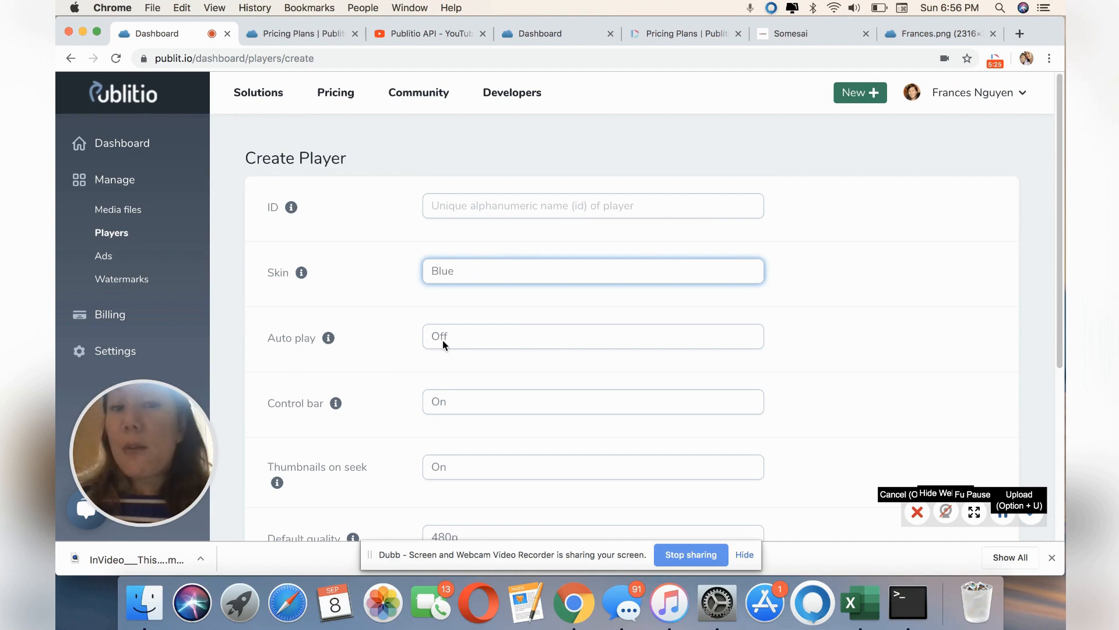
click(592, 336)
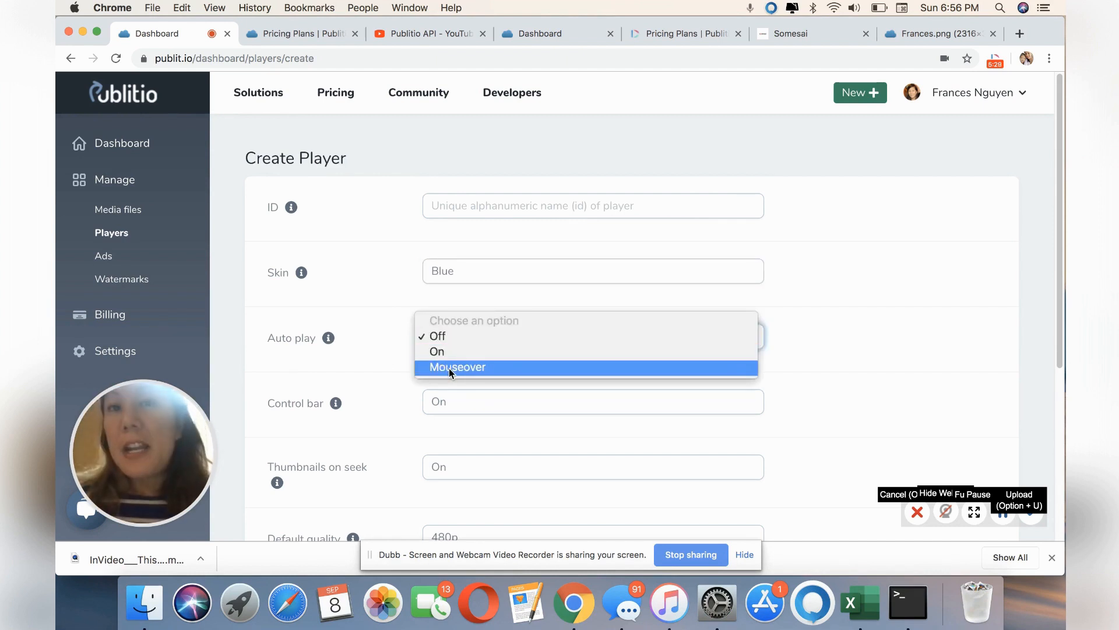
click(457, 368)
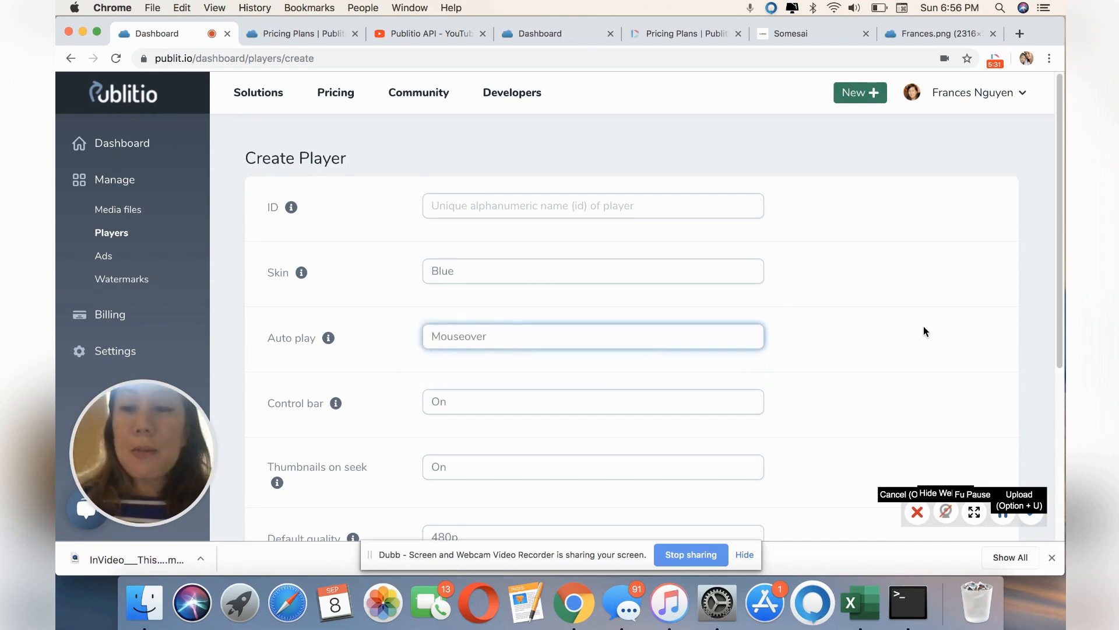
scroll(down, 3)
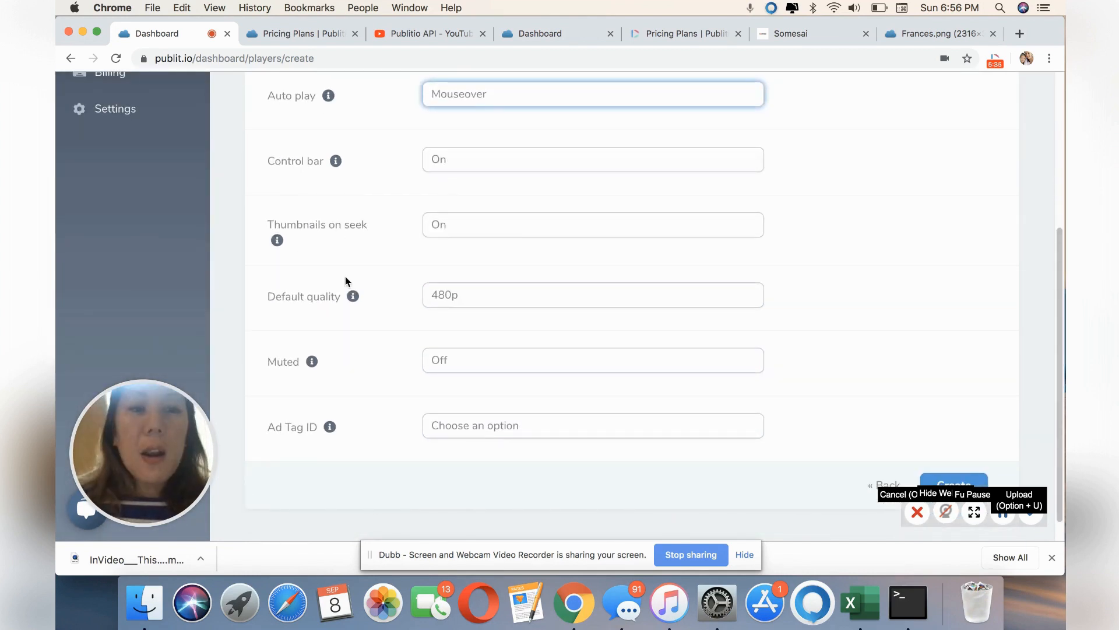
click(592, 295)
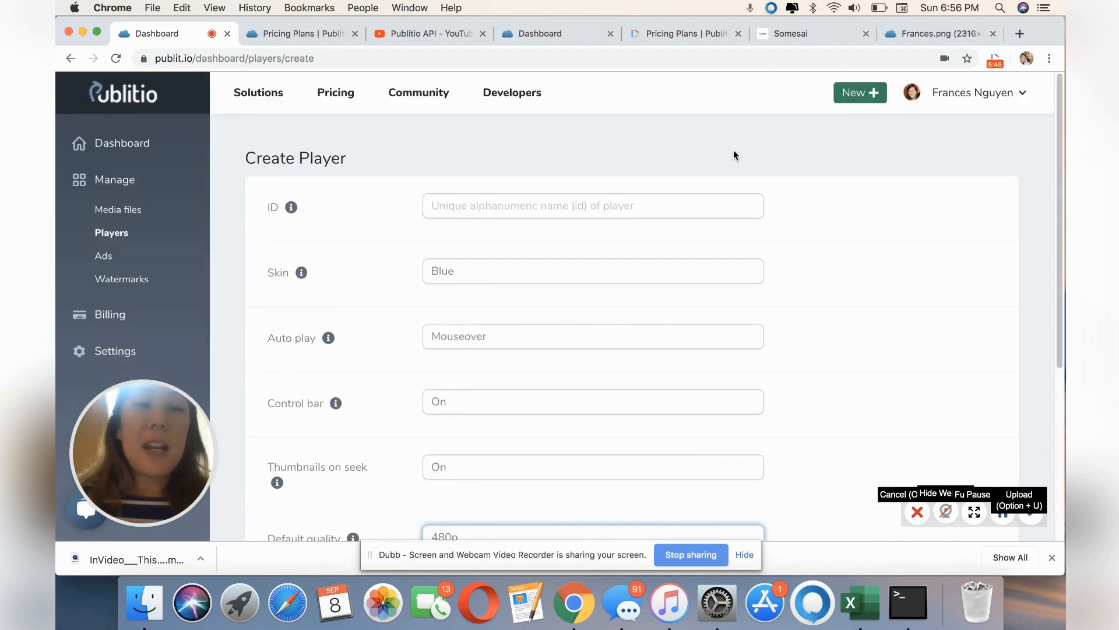
mouse_move(103, 255)
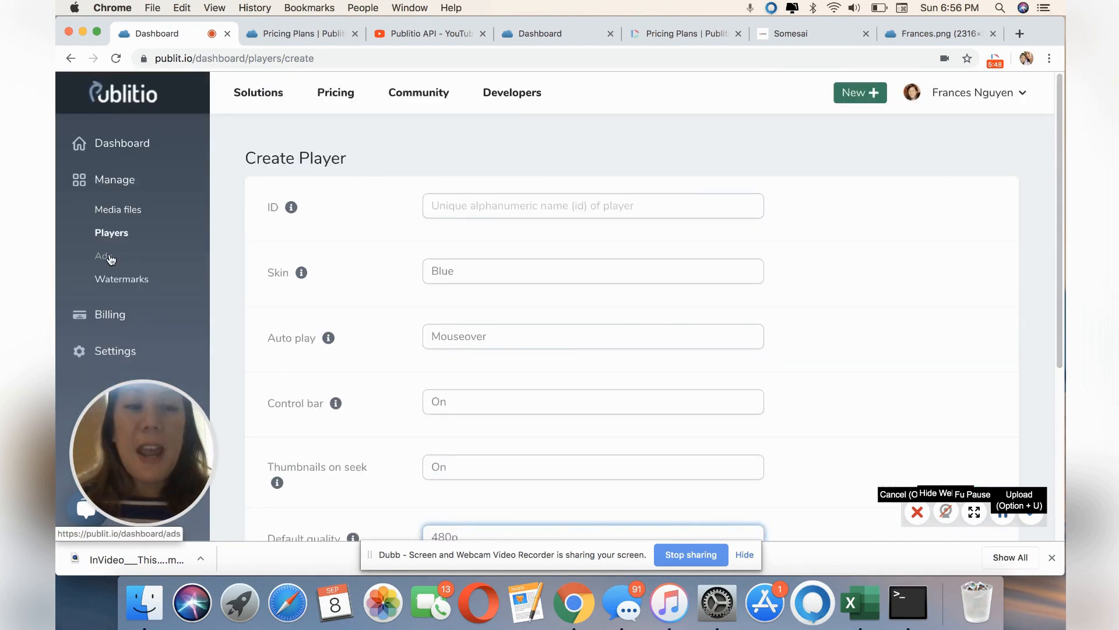
- Go to Ads to show the Create Ad Tag form with its ID and tag URL fields
click(104, 256)
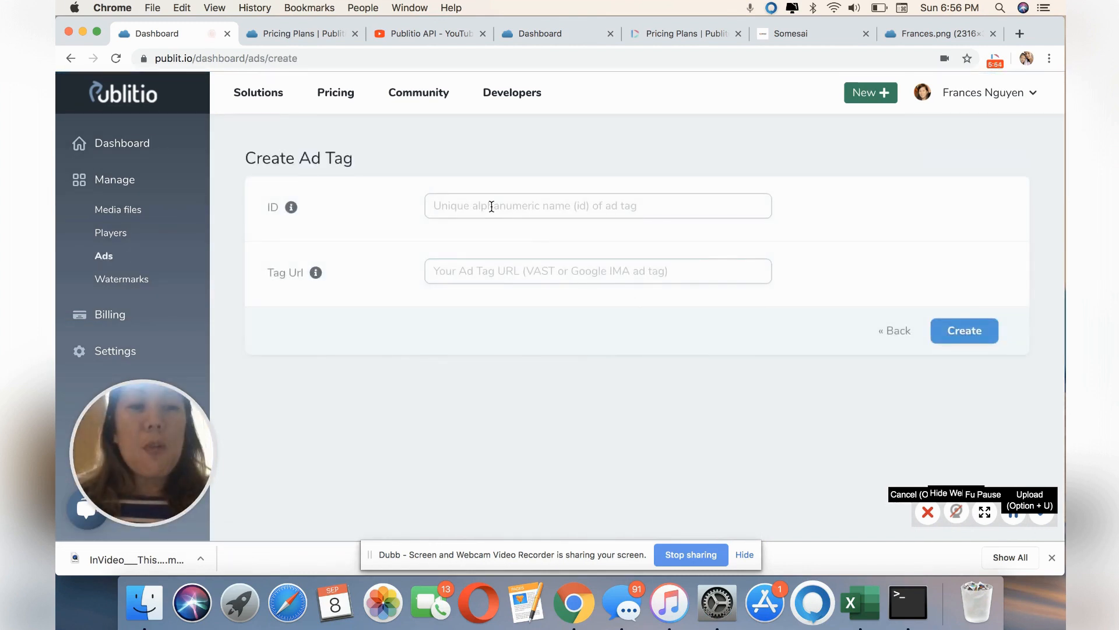
mouse_move(290, 208)
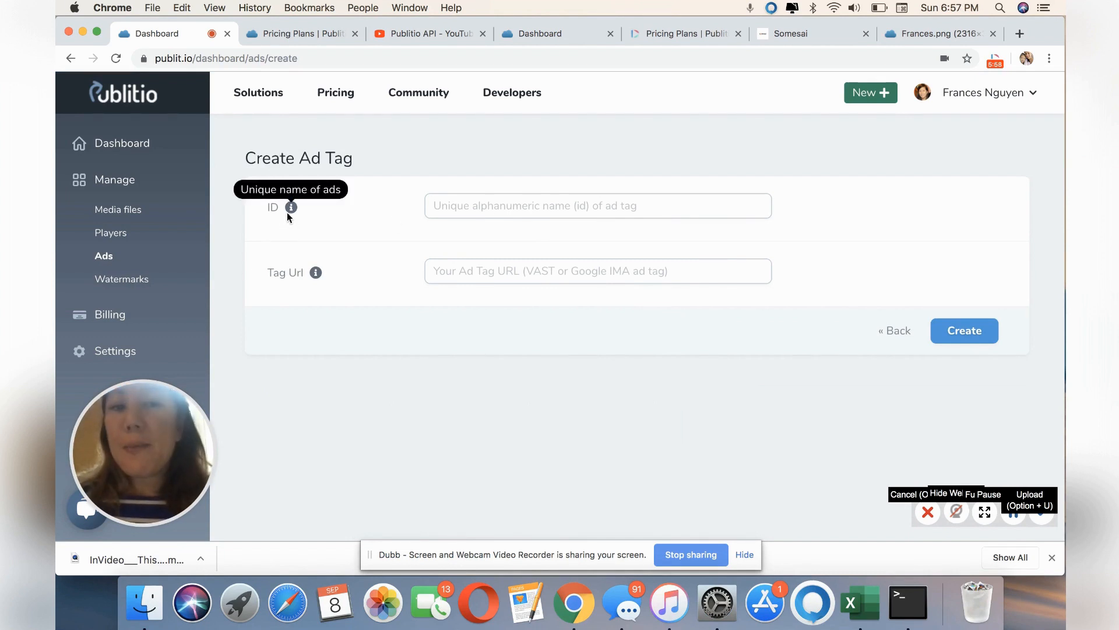
mouse_move(315, 272)
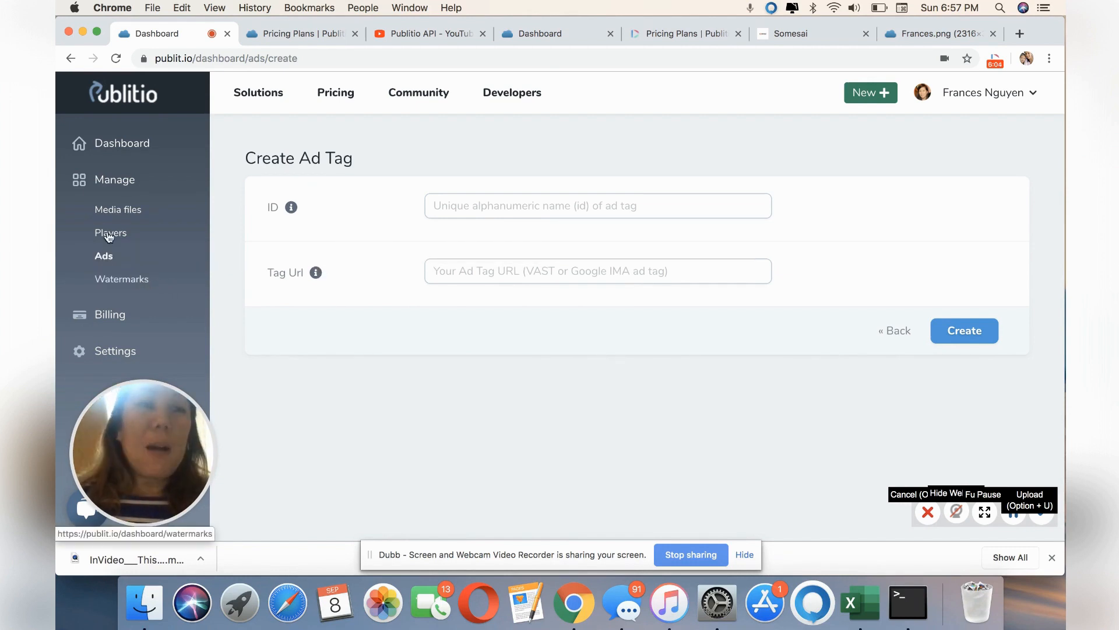
mouse_move(116, 255)
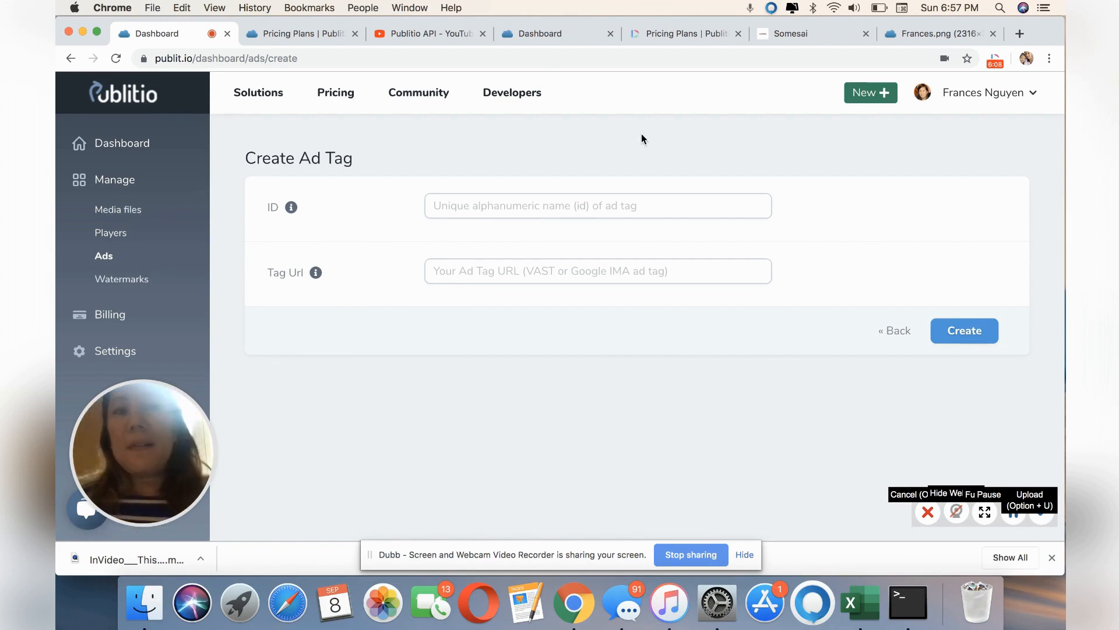
click(419, 92)
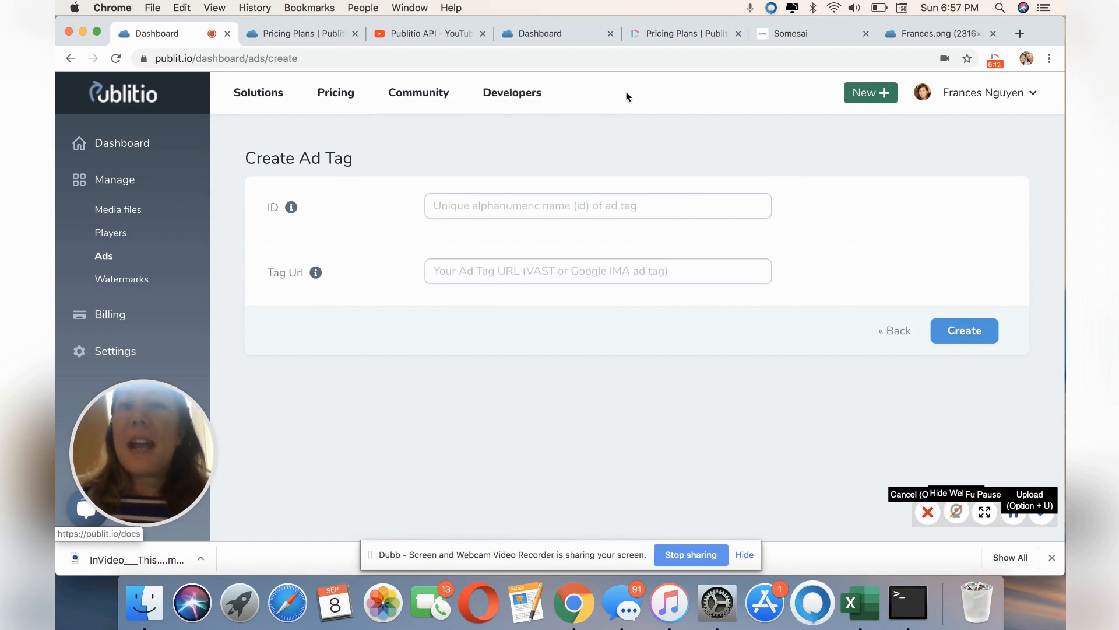
- Switch to WordPress admin and start a new page via Pages > Add New
click(813, 34)
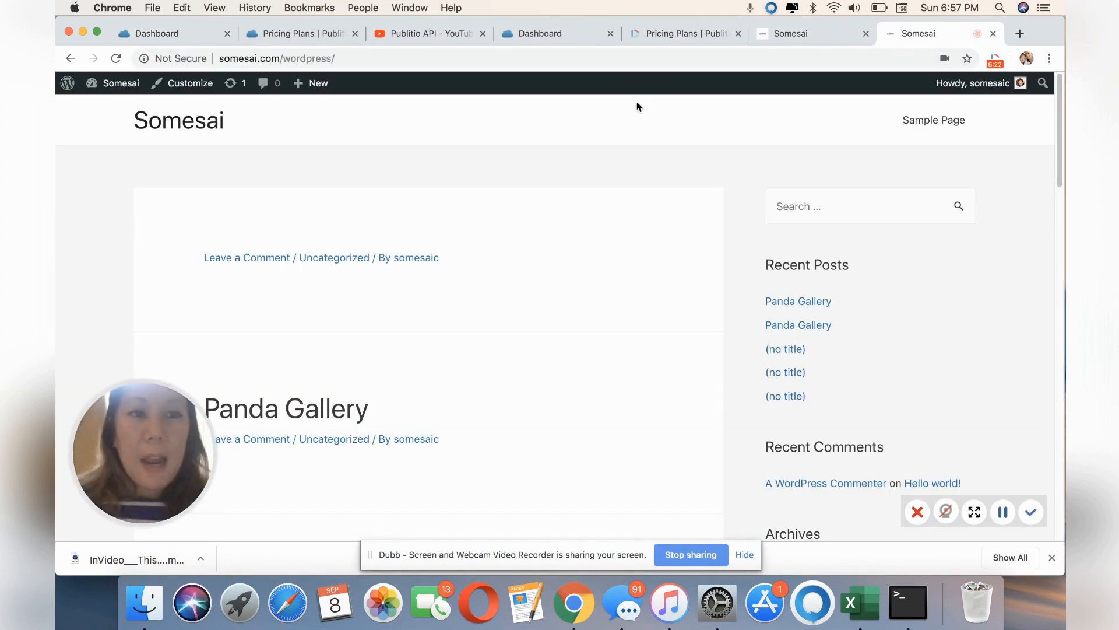
click(121, 83)
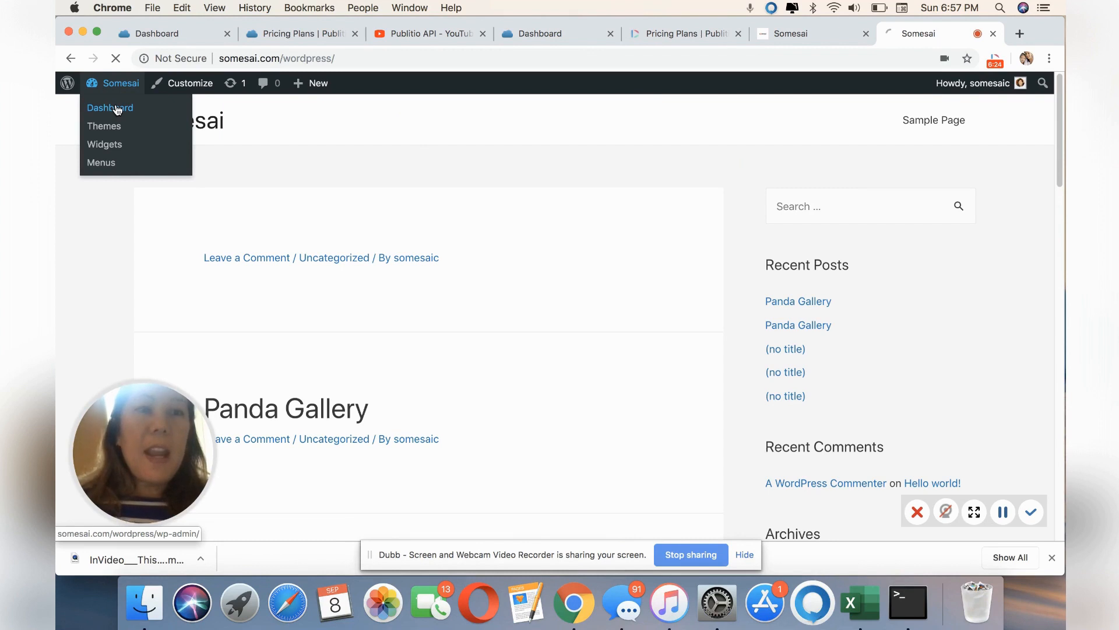
click(109, 107)
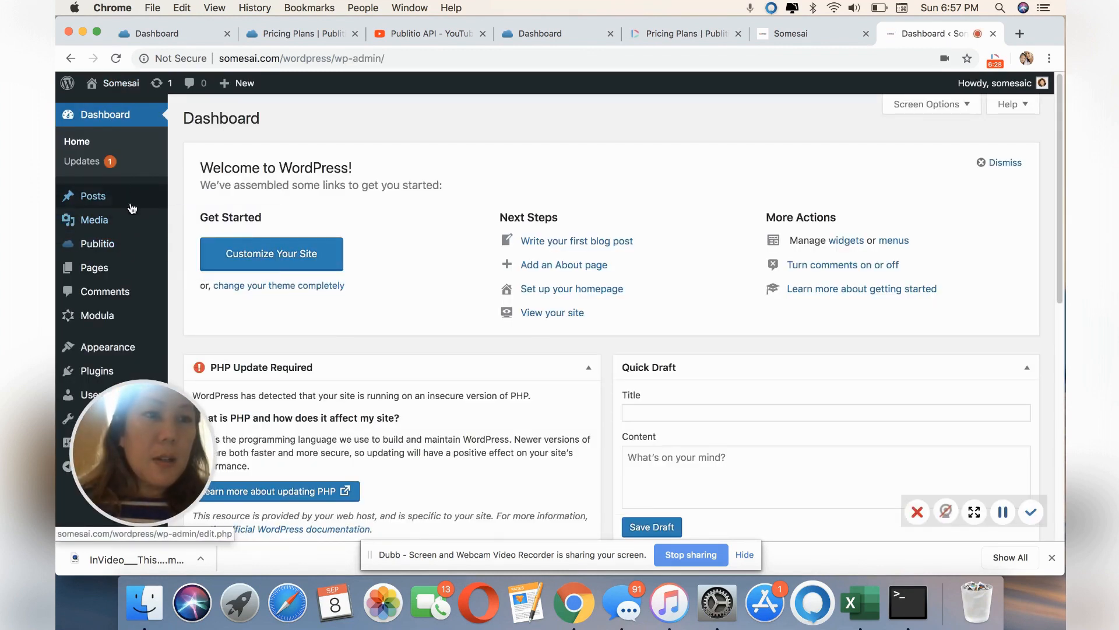
mouse_move(93, 267)
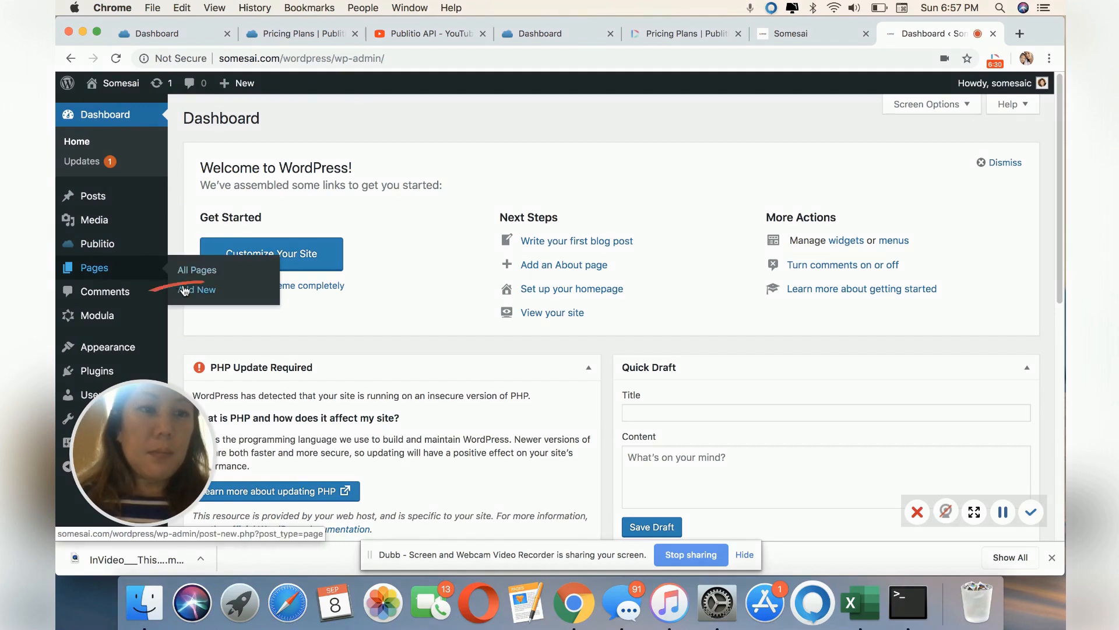
click(206, 290)
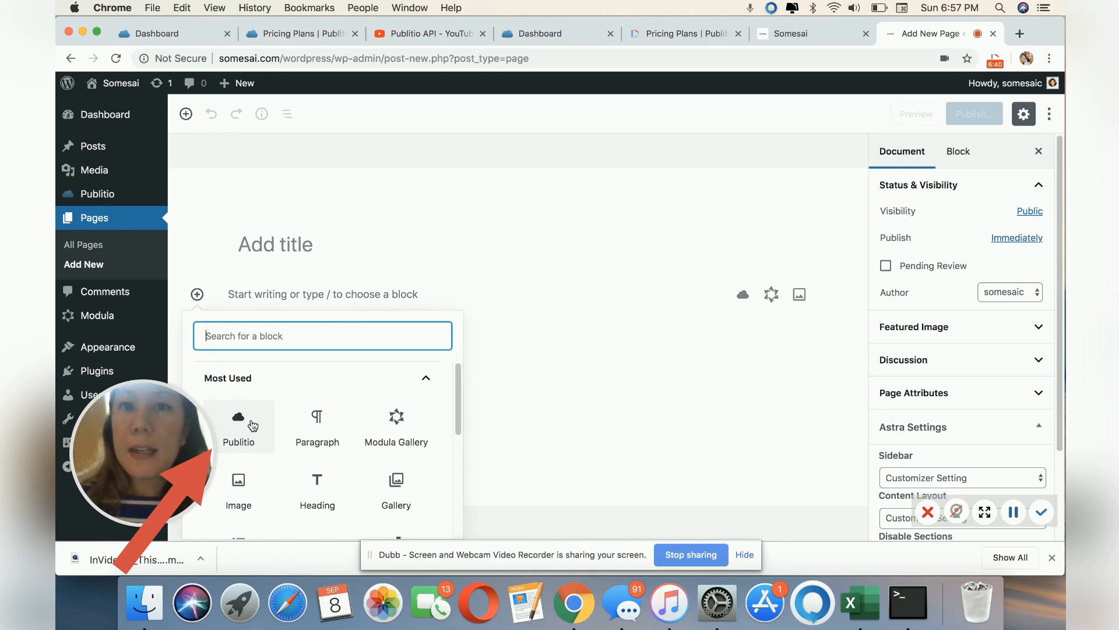
- Insert the Frances portrait from the Publitio library into the page as a source set
click(238, 427)
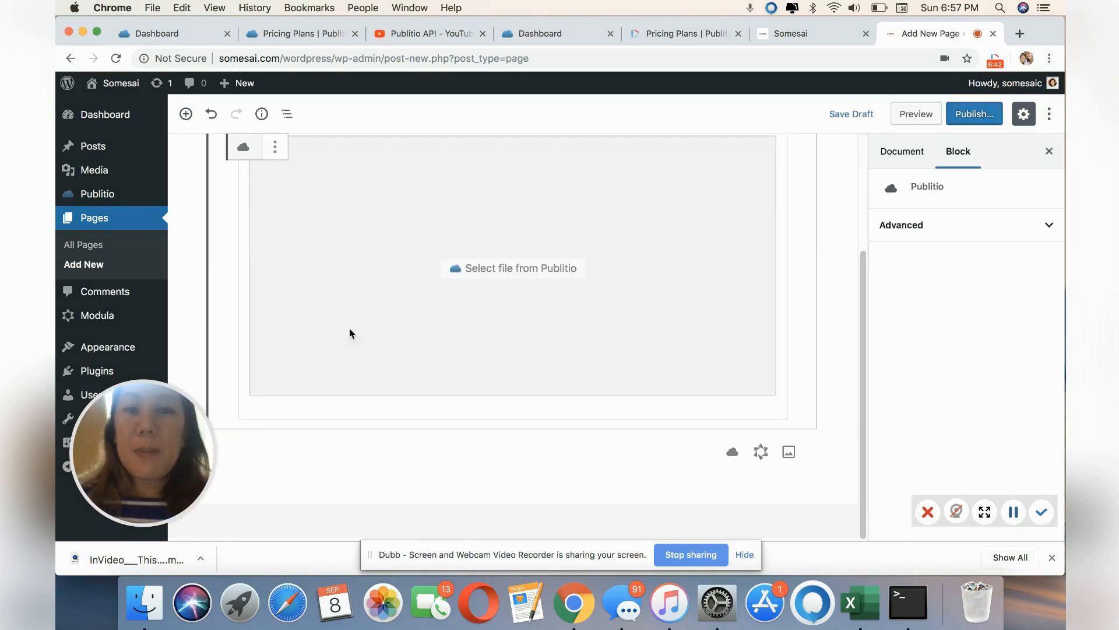
click(513, 269)
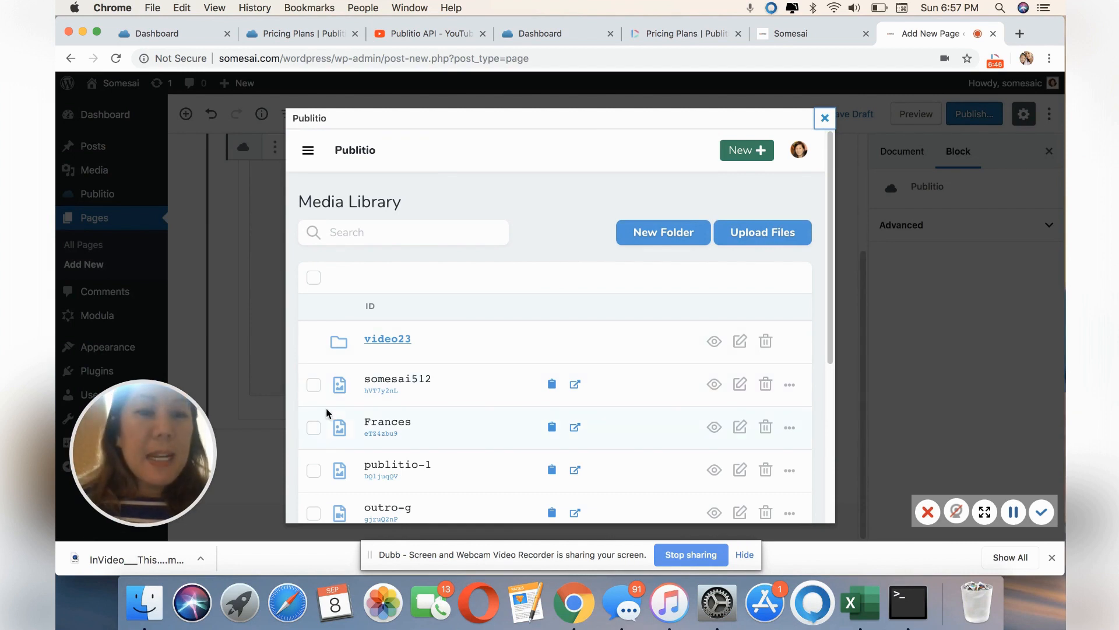
mouse_move(316, 434)
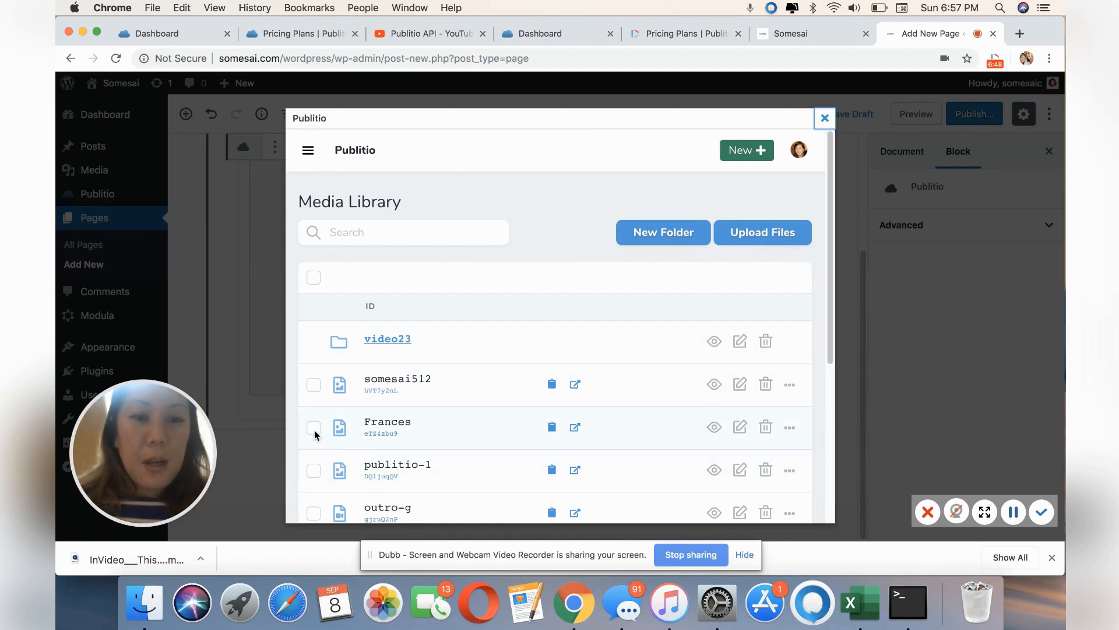
click(790, 427)
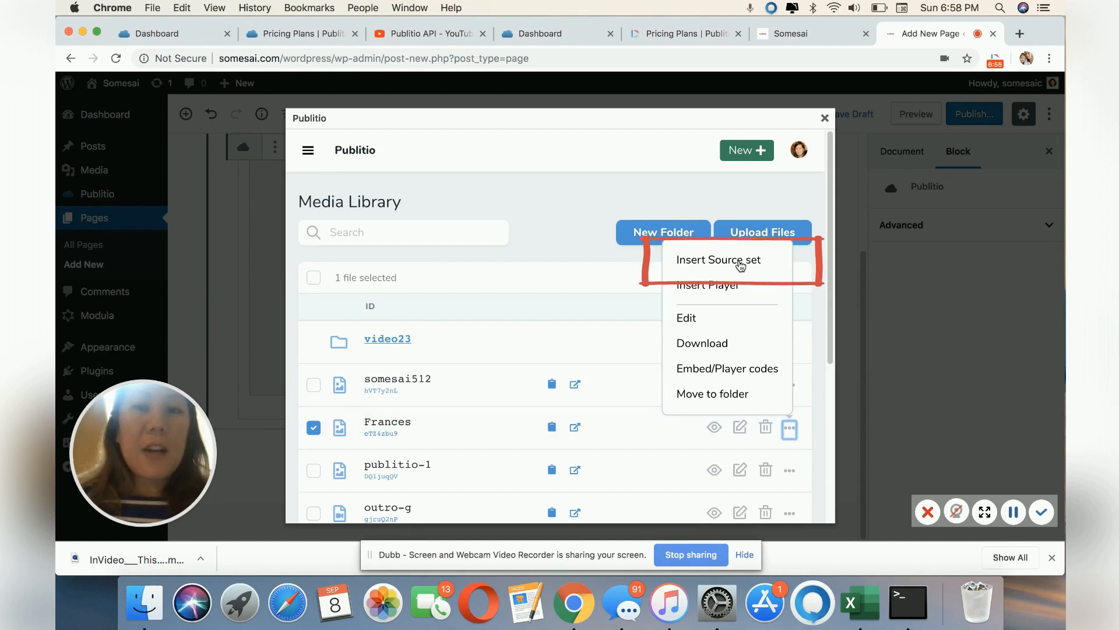
click(718, 259)
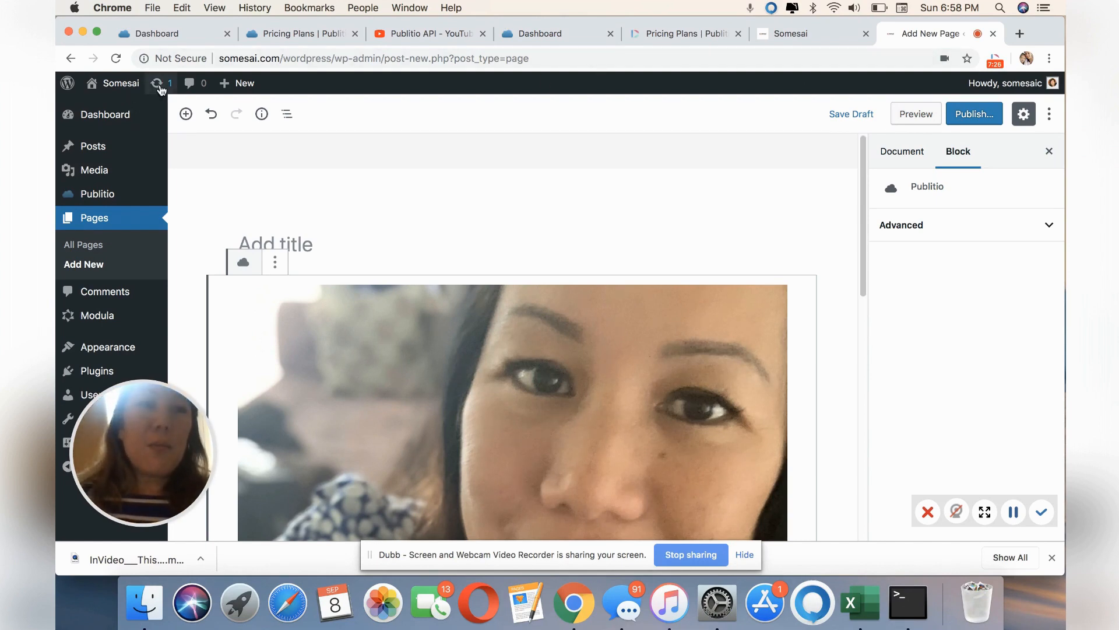
- Show the Pricing Plans page listing Starter, Developer, Hacker and Pro tiers
click(292, 34)
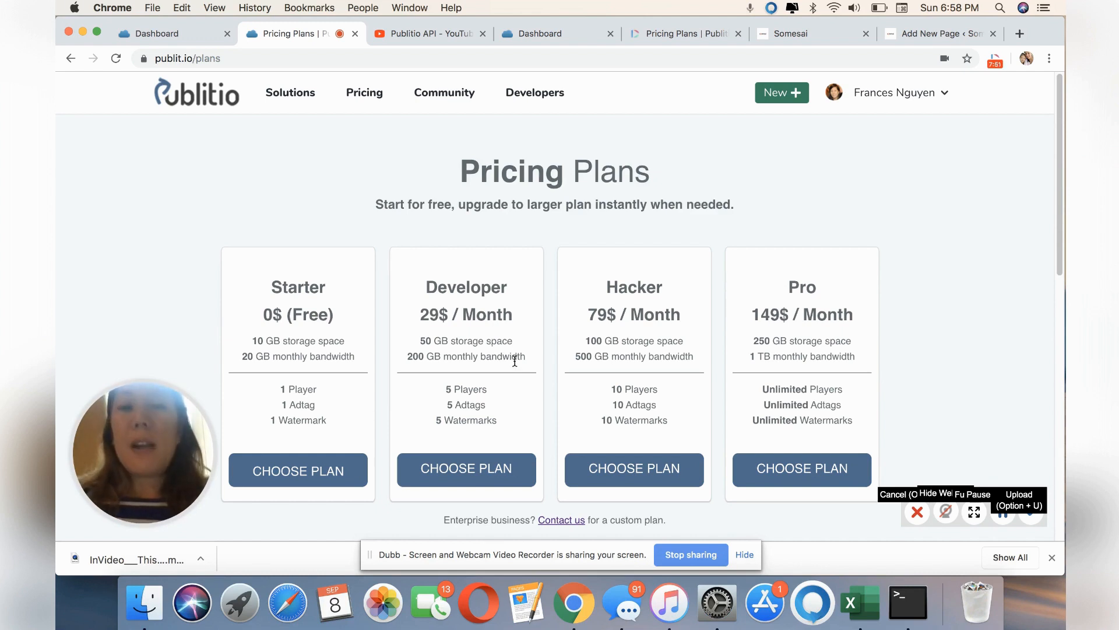
mouse_move(524, 372)
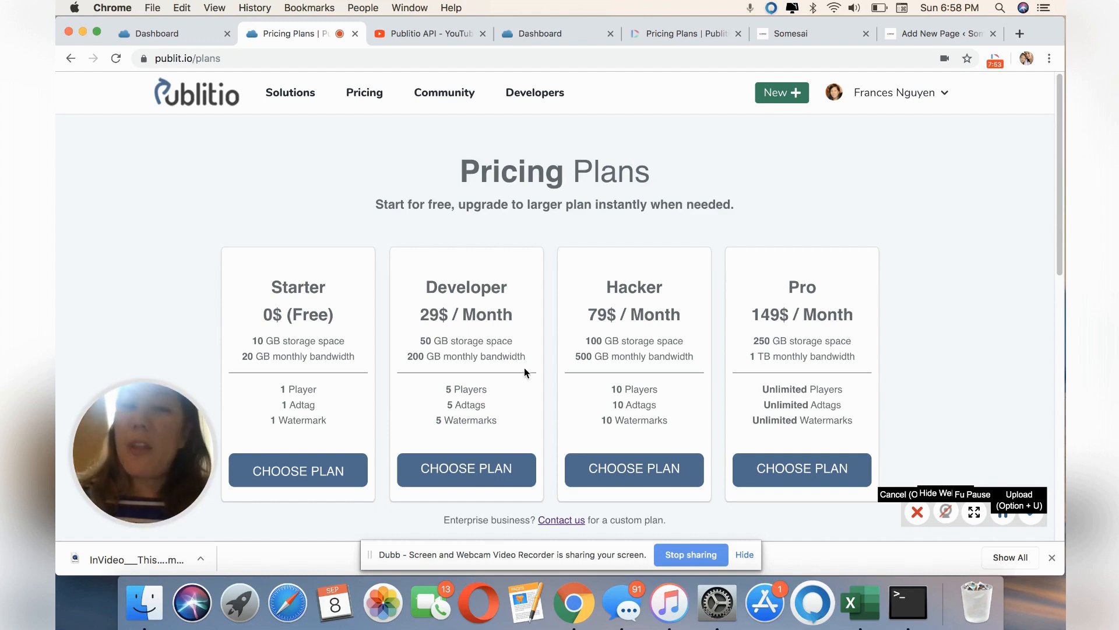